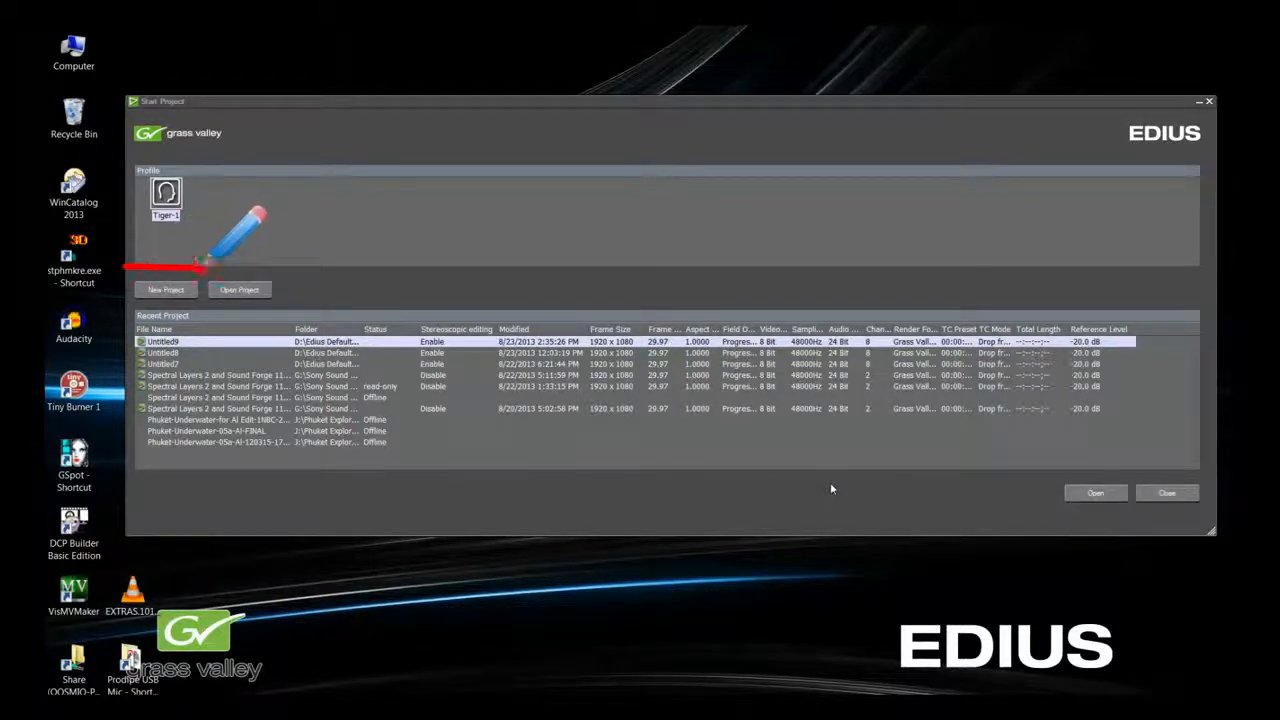
Step: Check the recent projects list columns and move the Modified column after frame size and rate
left_click(164, 288)
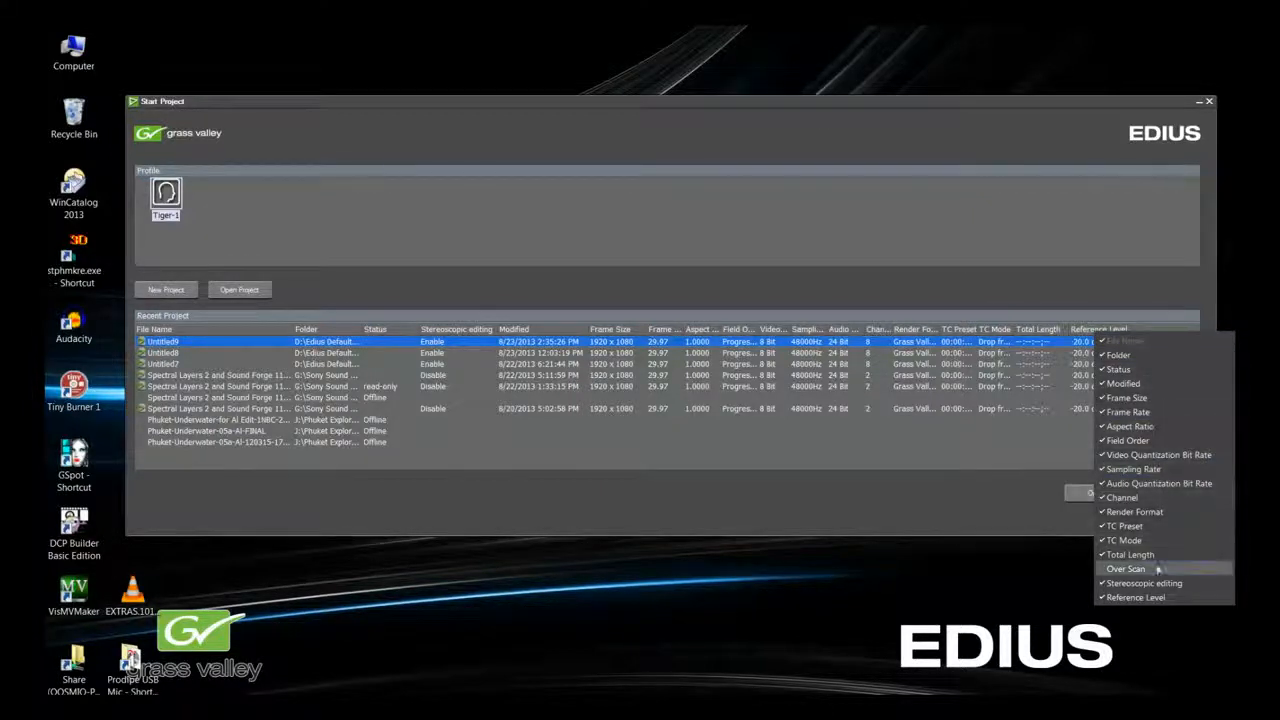
left_click(1126, 568)
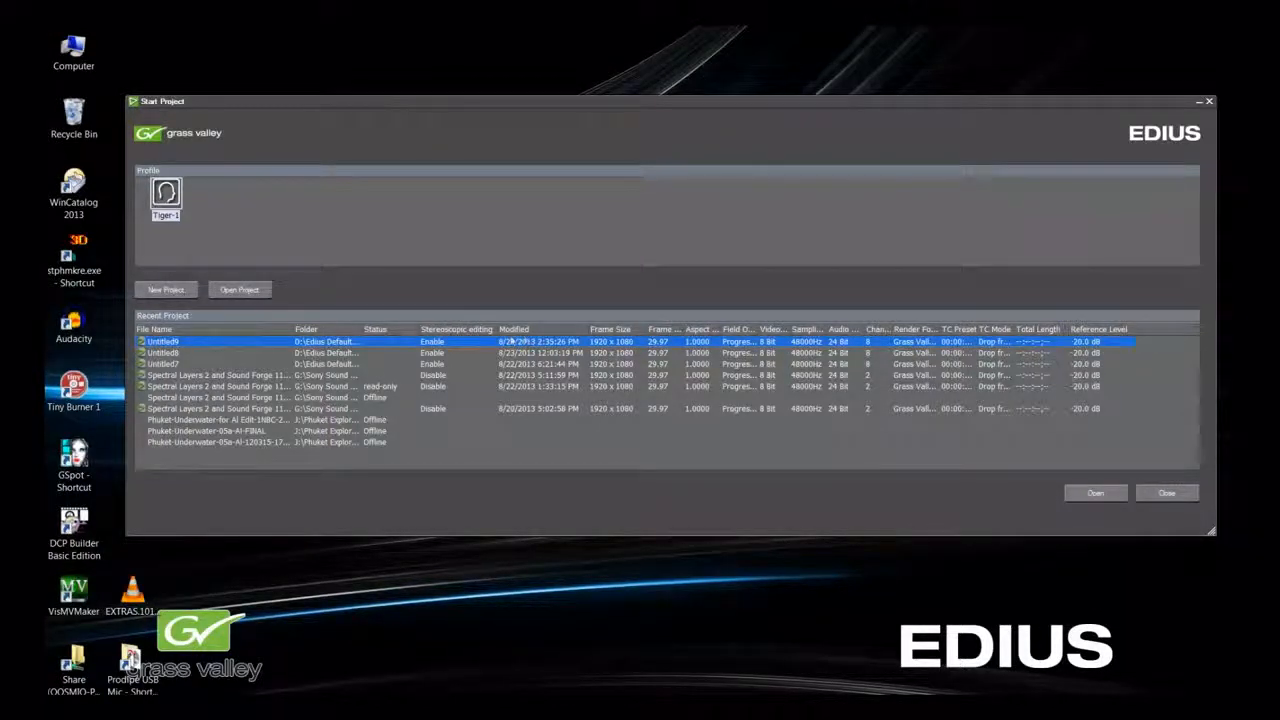
left_click(376, 328)
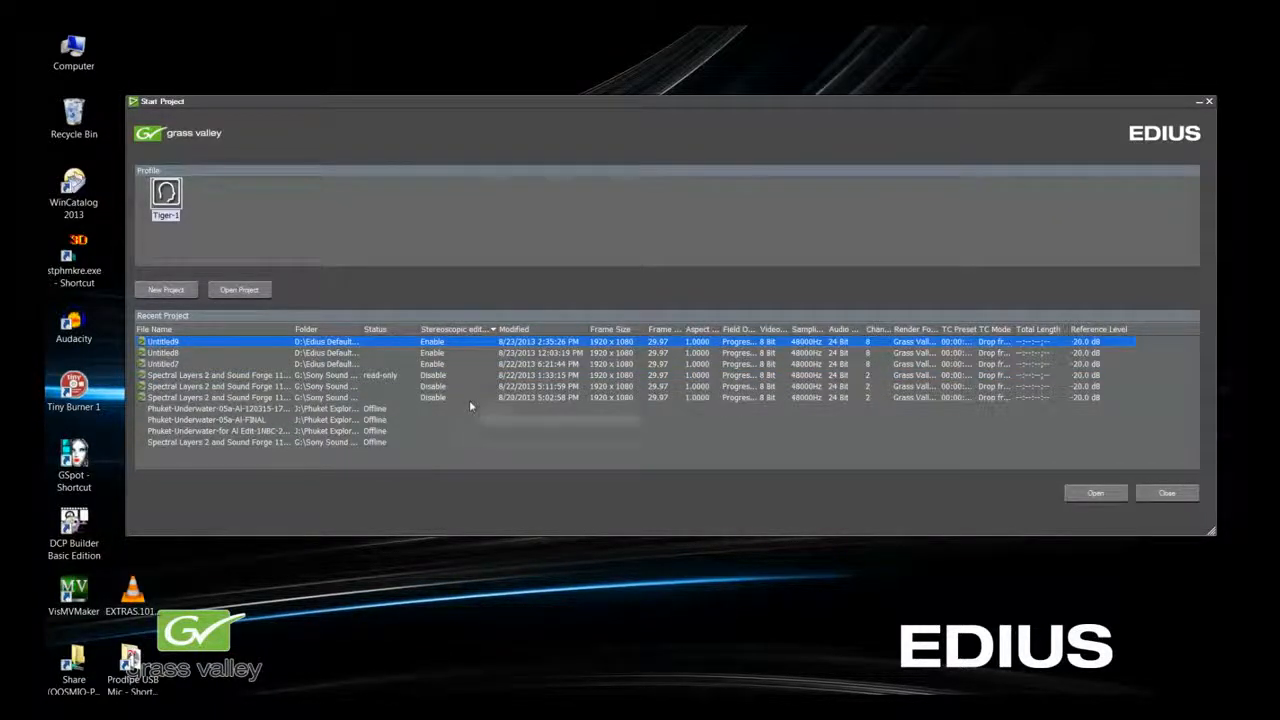
mouse_move(470, 406)
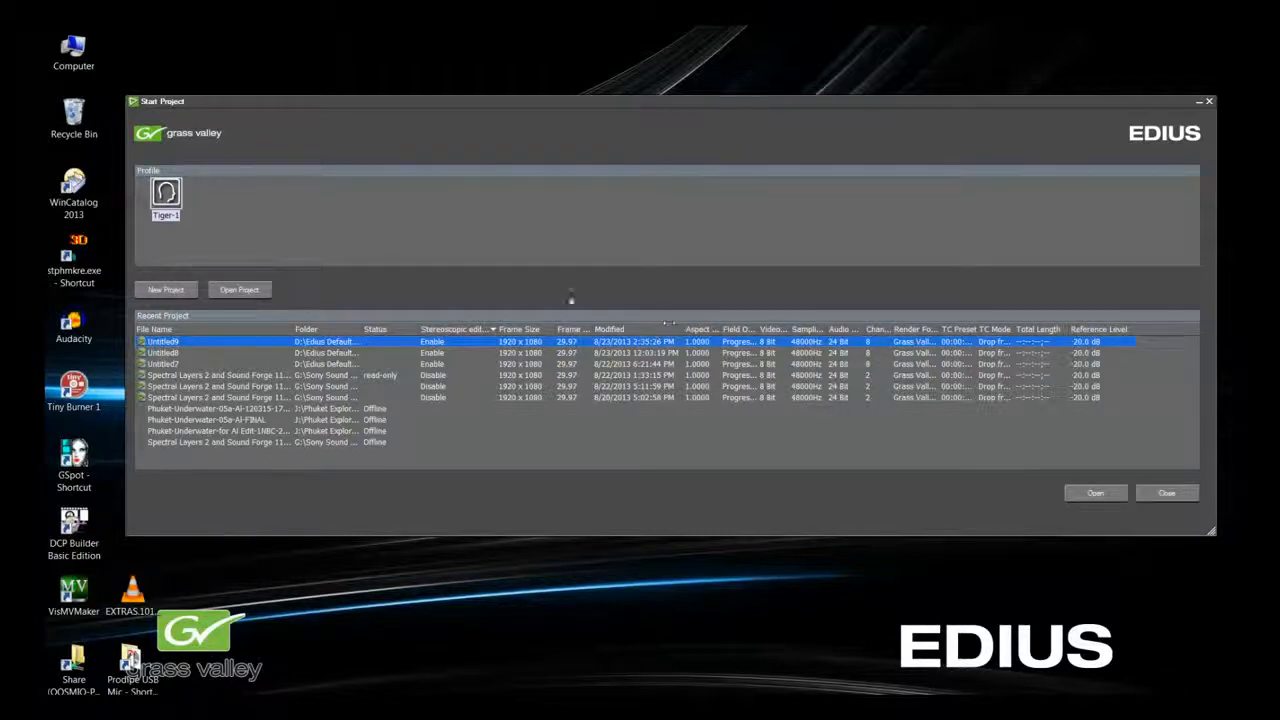
Step: Start a new project with the 3D 1920x1080 29.97p 16:9 preset and review its description
left_click(166, 288)
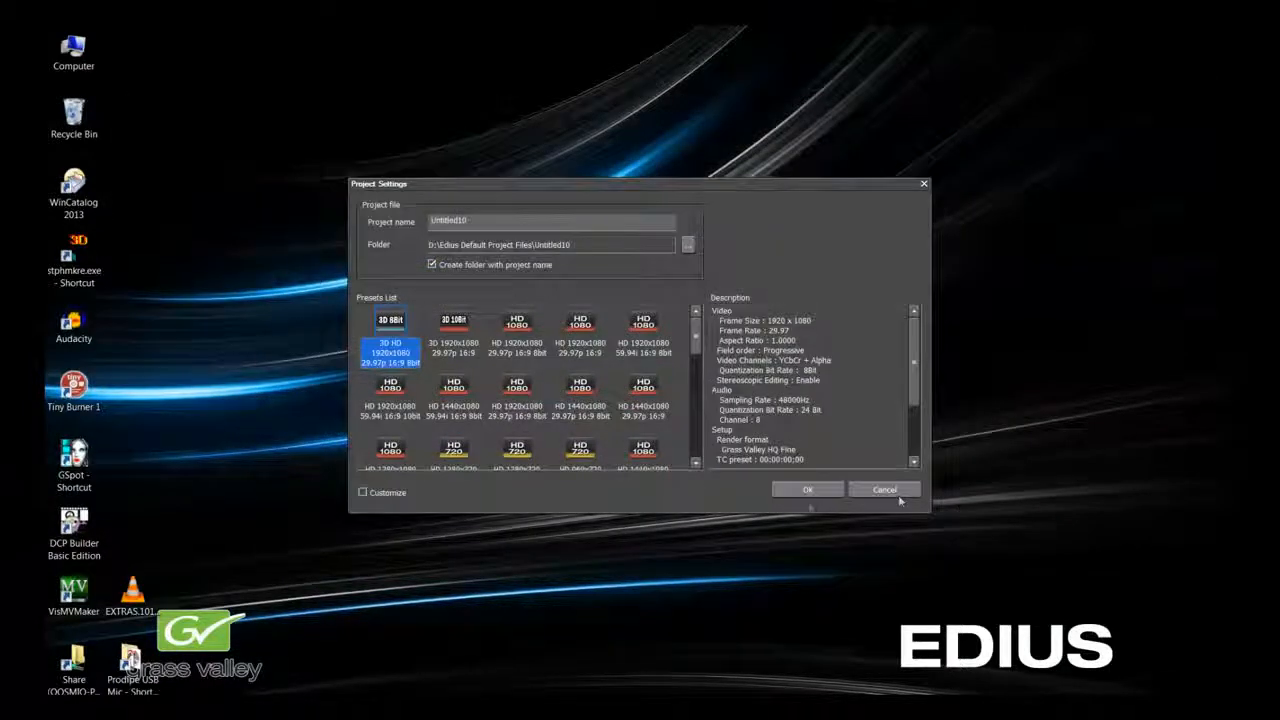
mouse_move(728, 504)
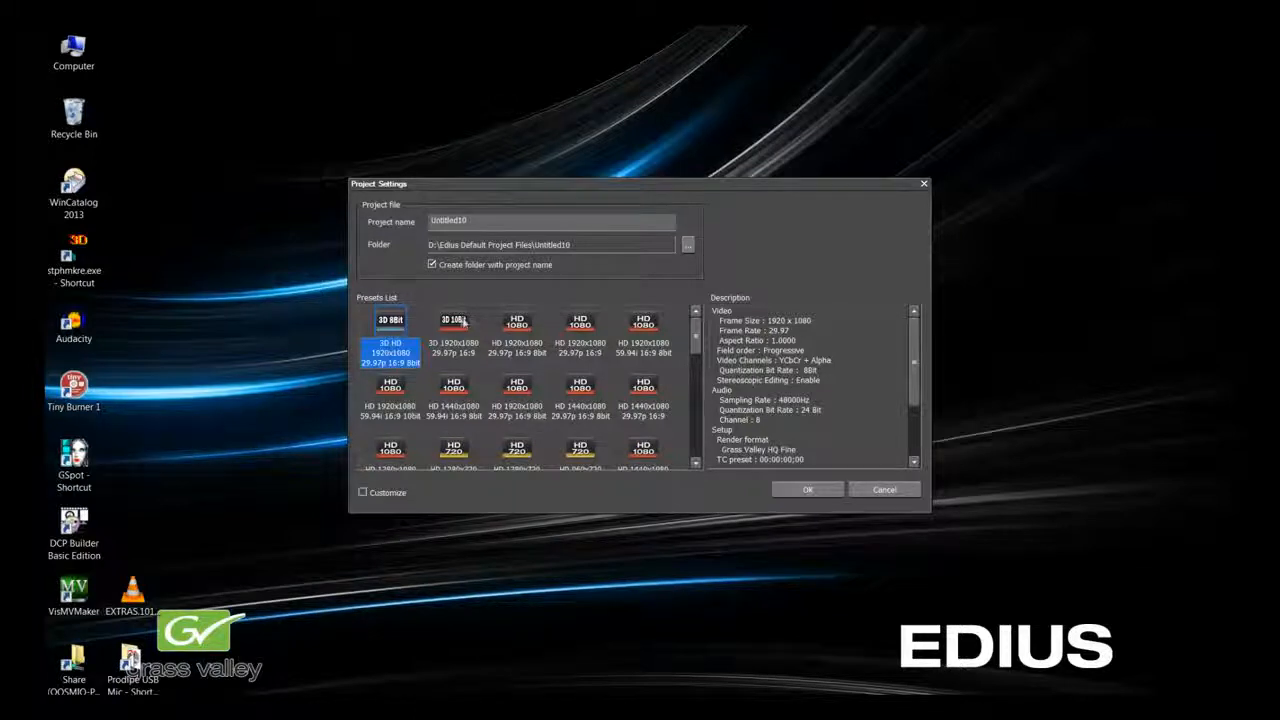
left_click(452, 340)
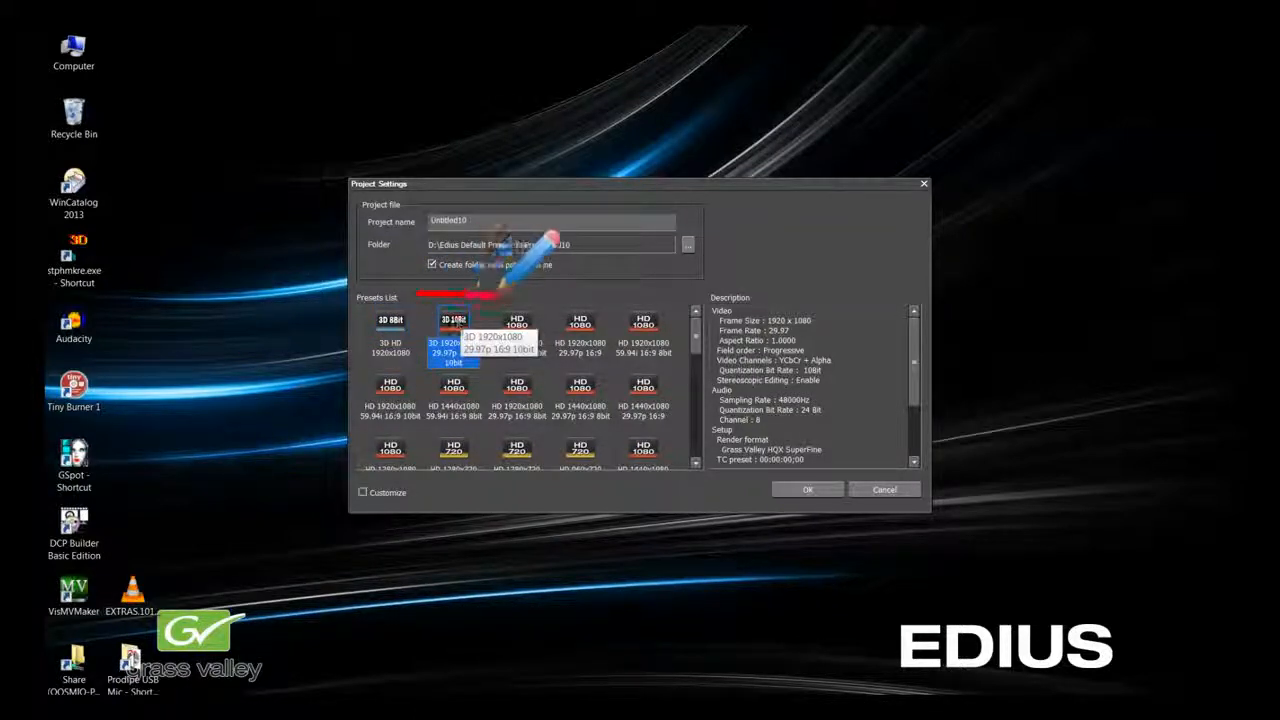
left_click(452, 322)
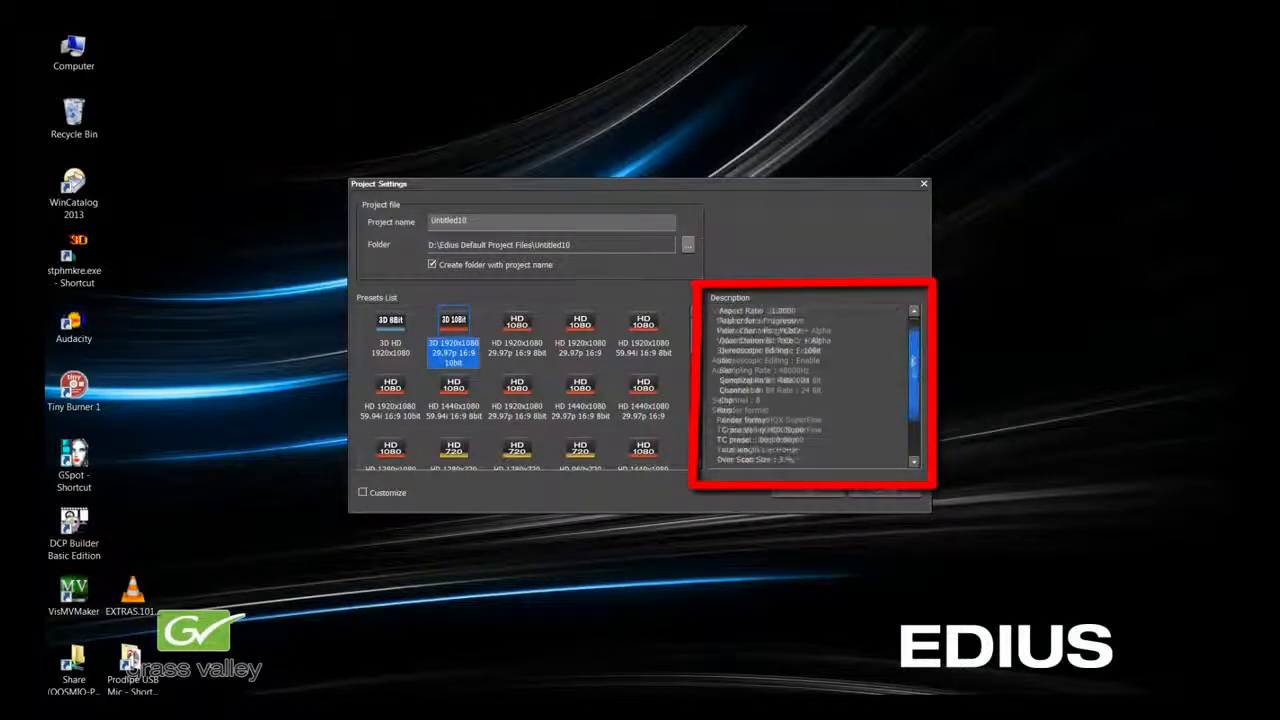
scroll("down", 3)
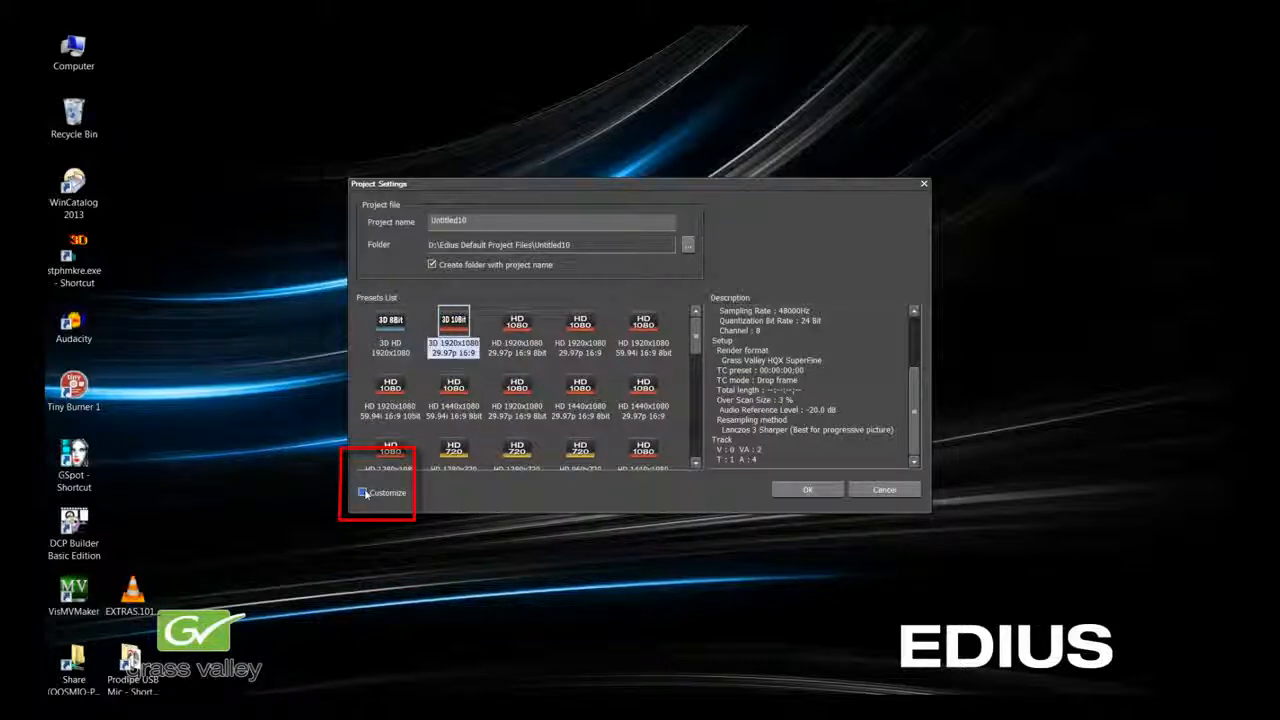
Step: Create the 3D project and bring up the Settings menu in the editing window
left_click(364, 492)
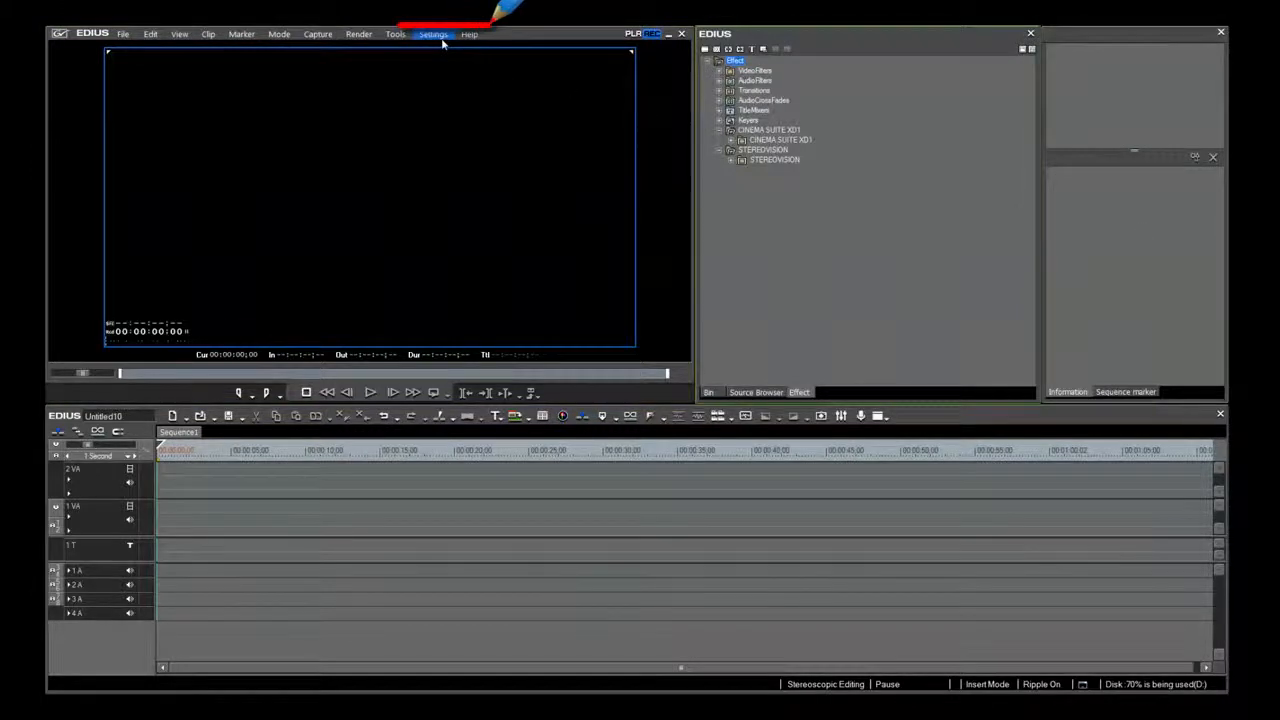
left_click(432, 32)
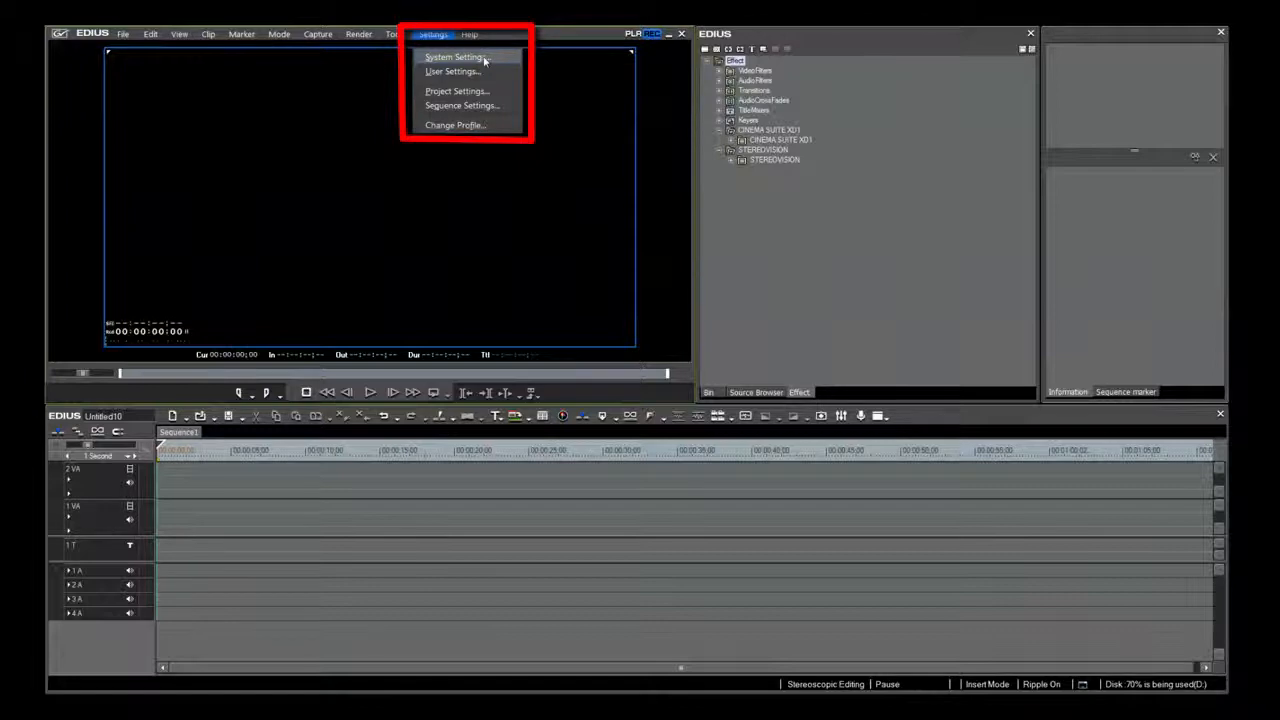
Step: In System Settings > Application > Playback, set buffered frames before playback to 5 and the buffer size
left_click(454, 56)
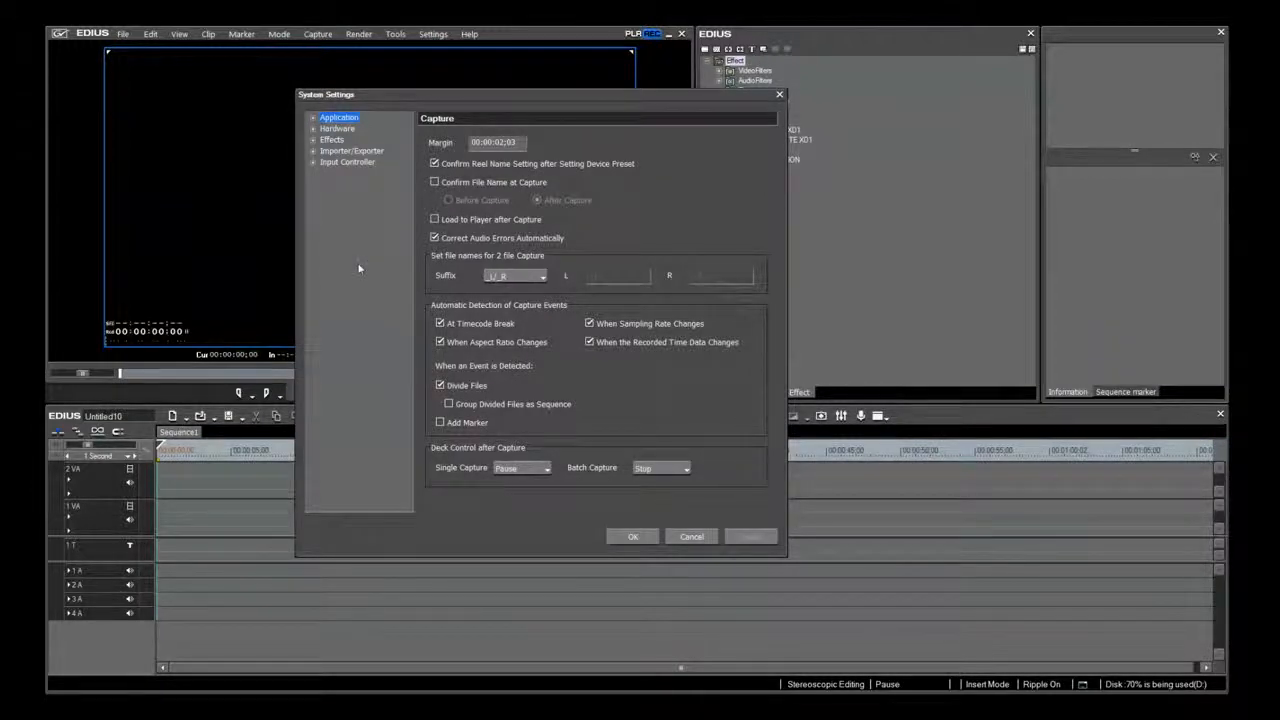
left_click(316, 116)
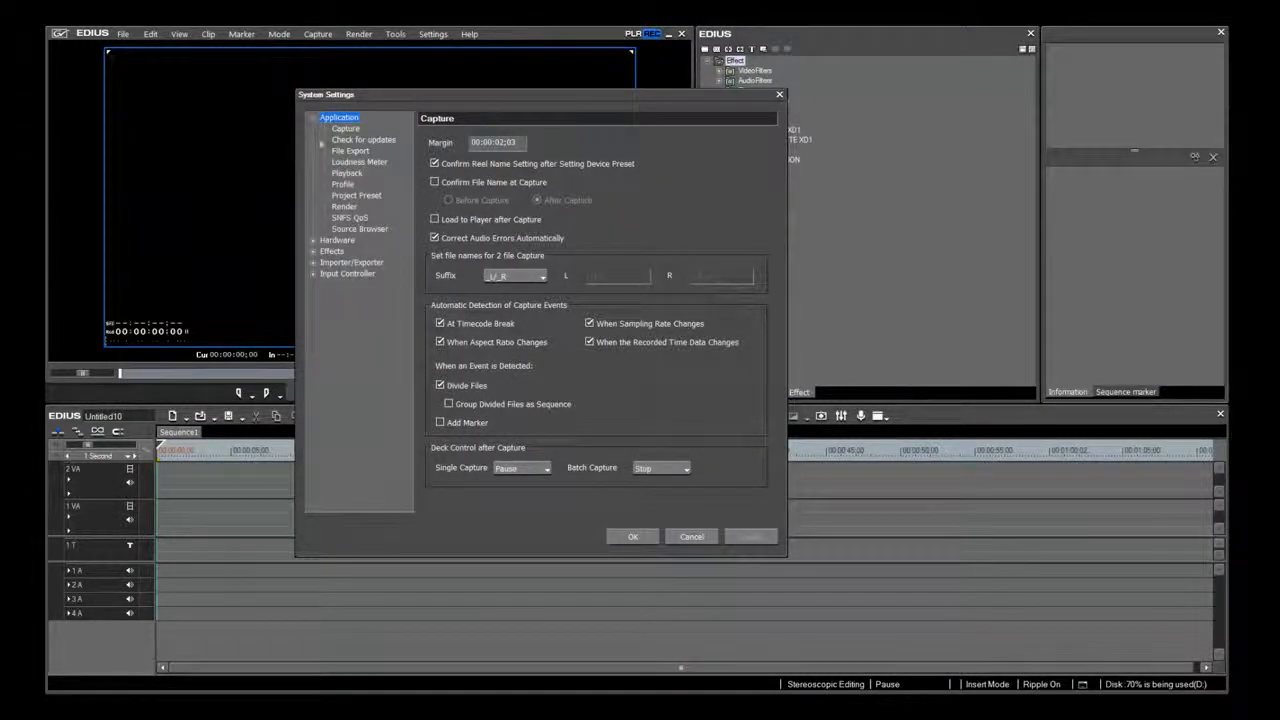
left_click(346, 172)
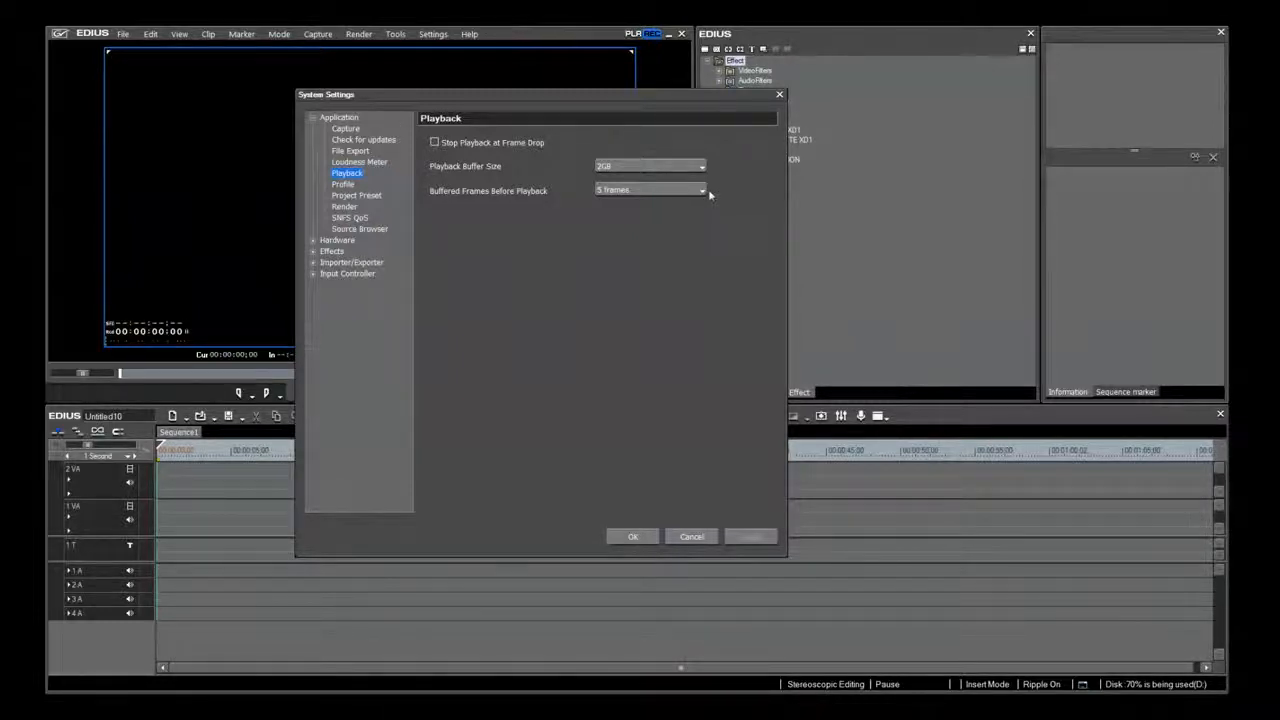
left_click(700, 190)
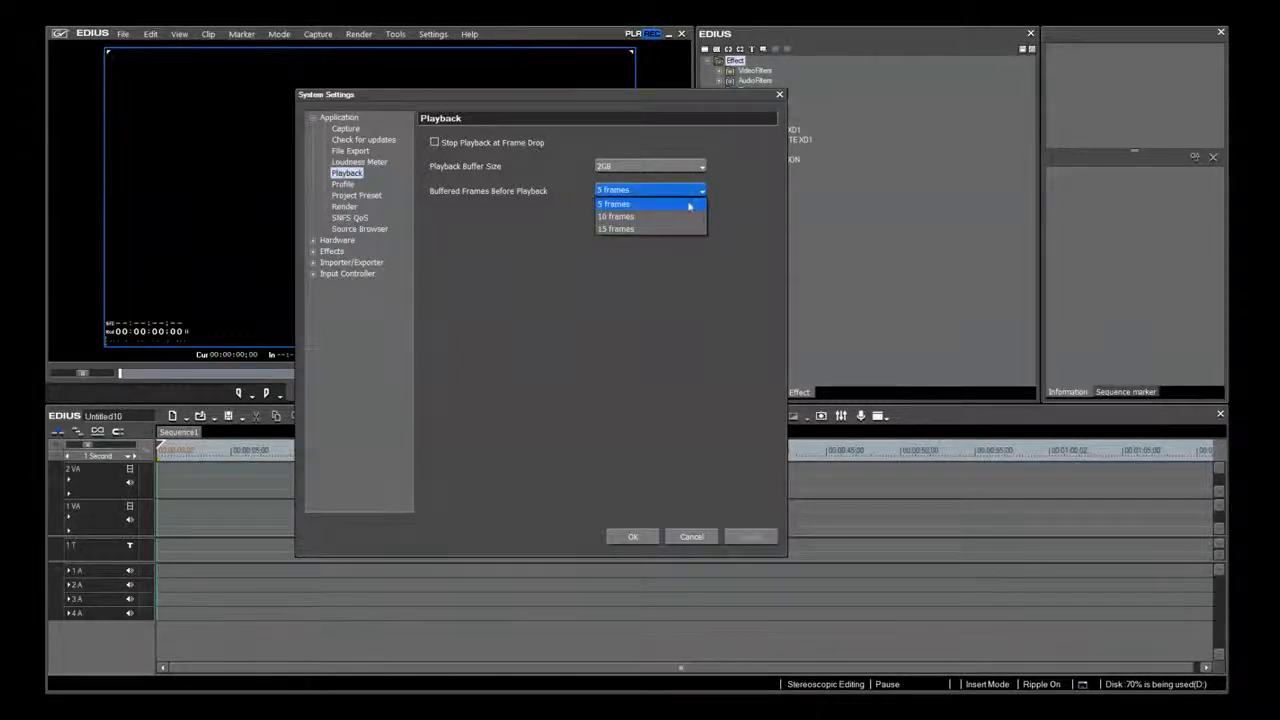
left_click(614, 204)
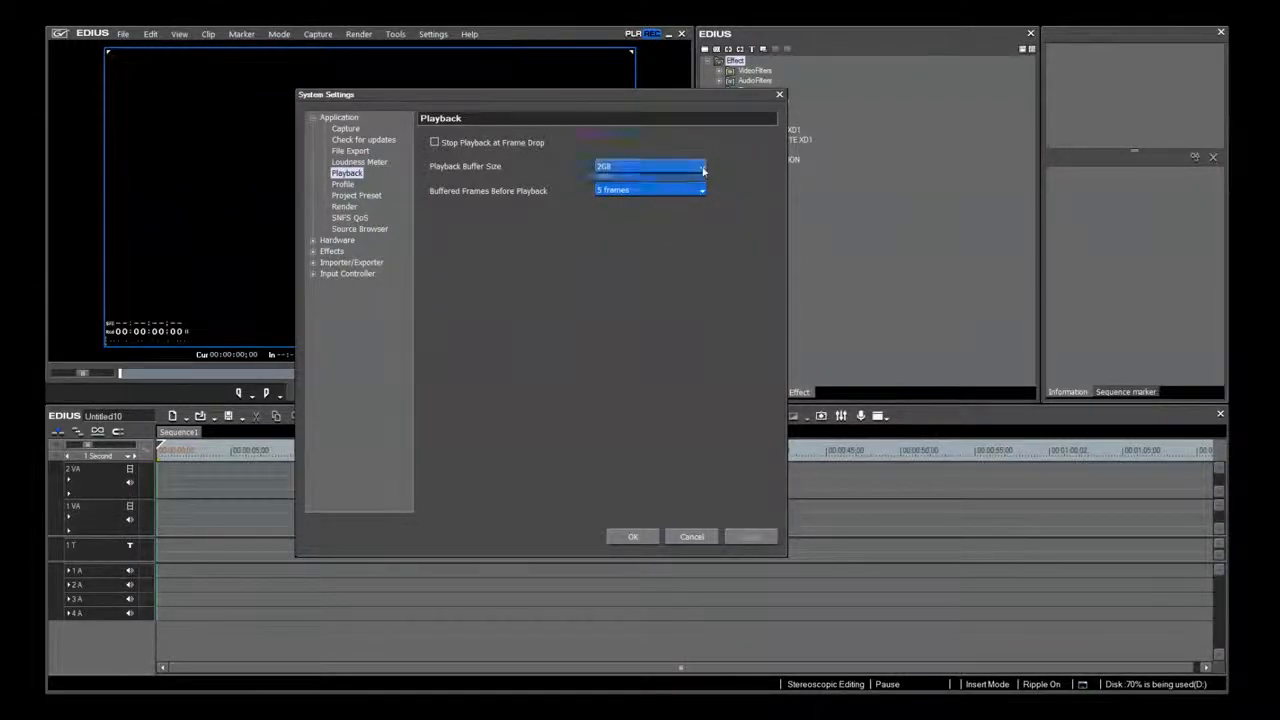
left_click(700, 166)
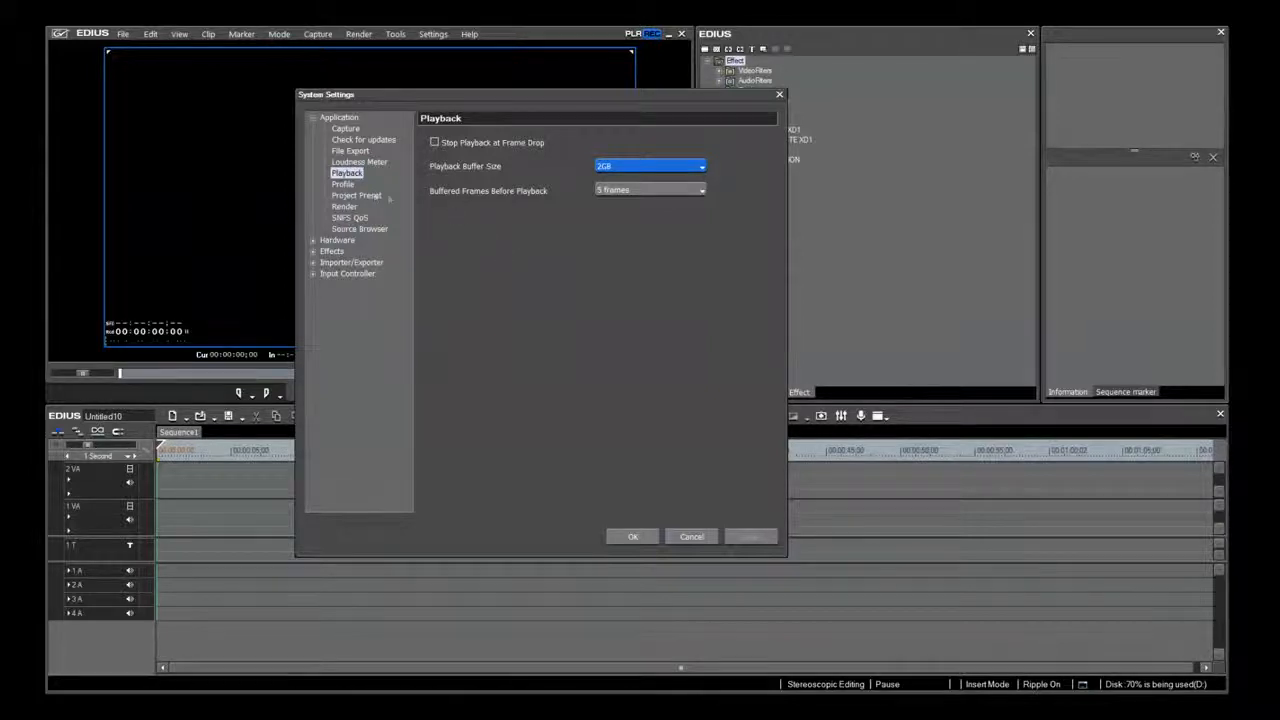
Step: Under Project Preset, select the 3D 1920x1080 29.97p preset and modify it
left_click(356, 196)
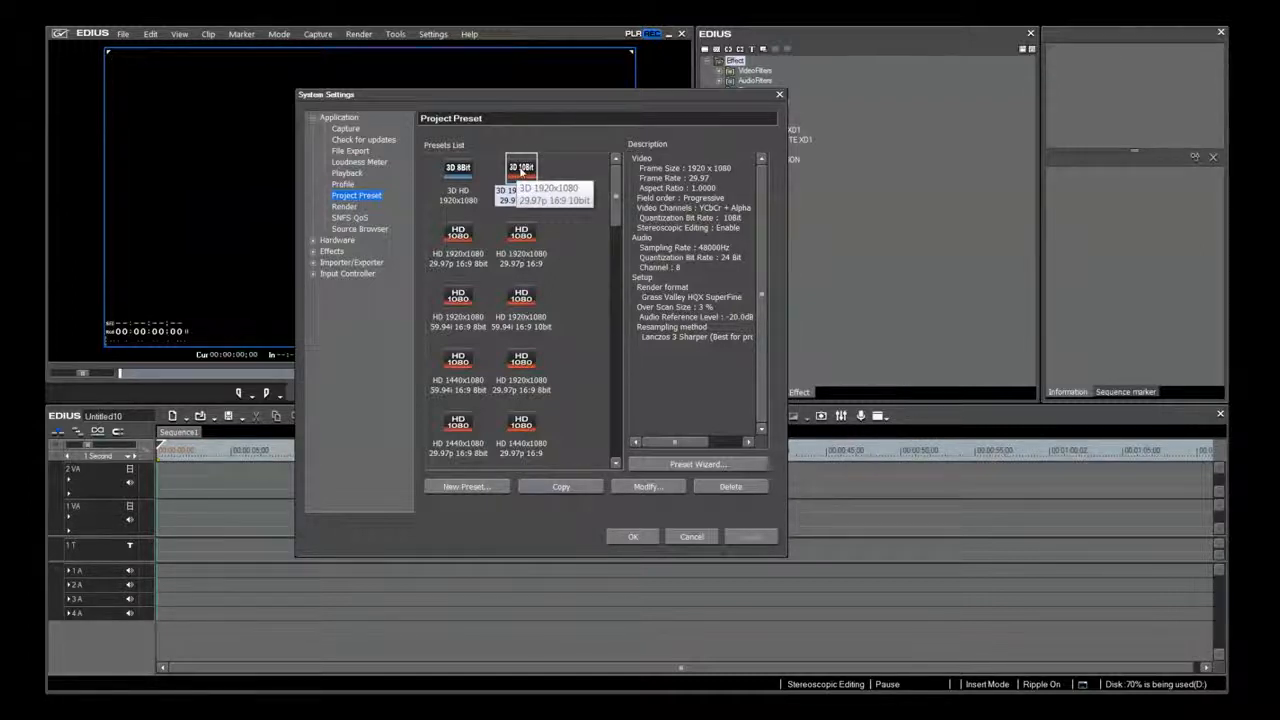
left_click(520, 168)
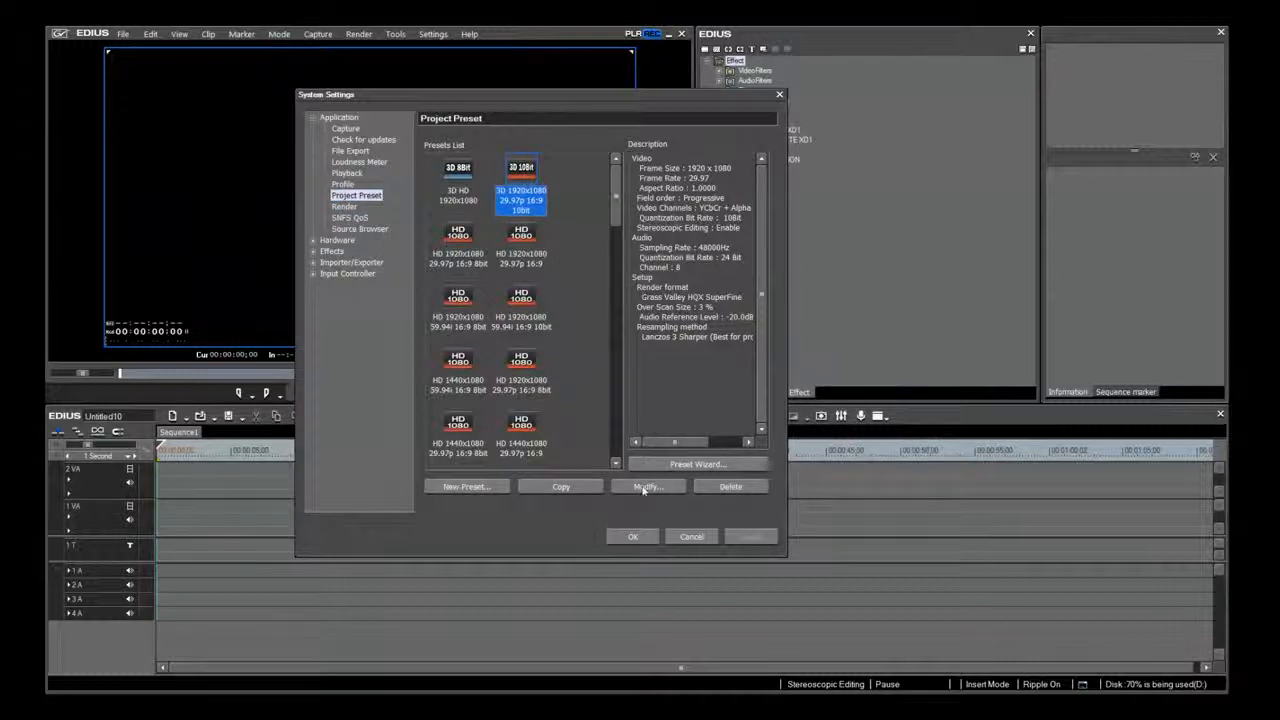
left_click(648, 486)
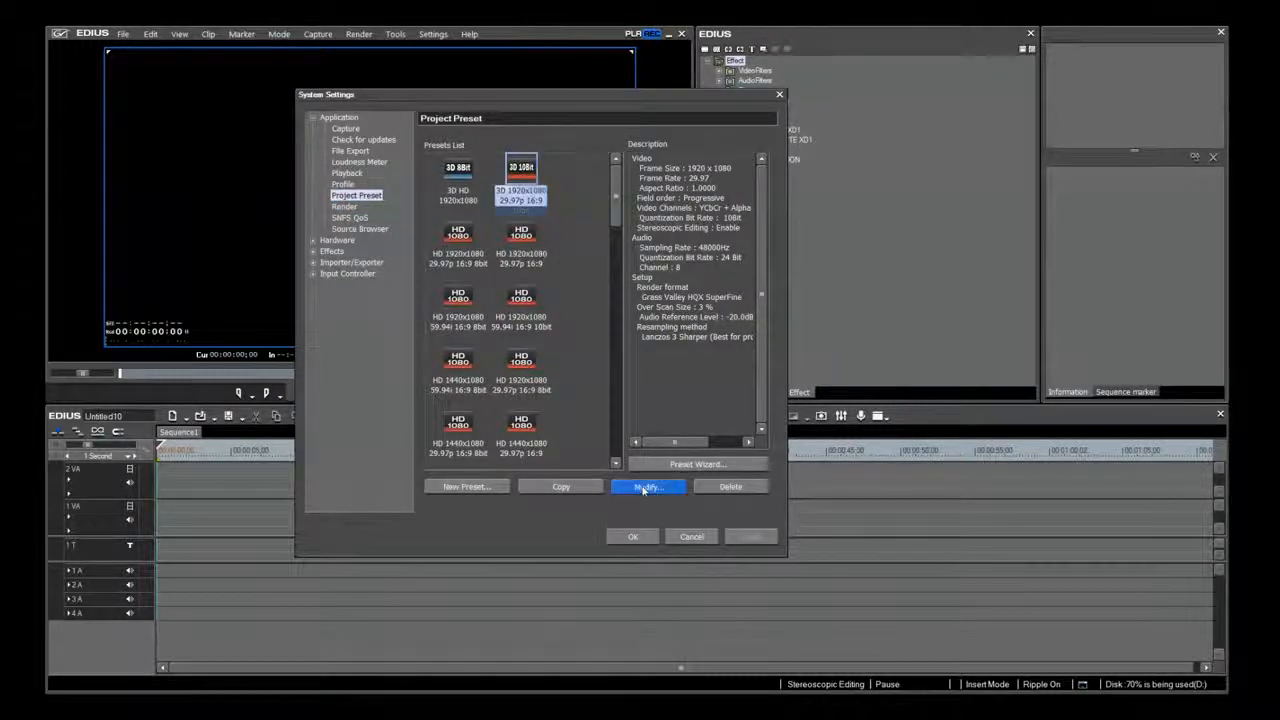
left_click(648, 486)
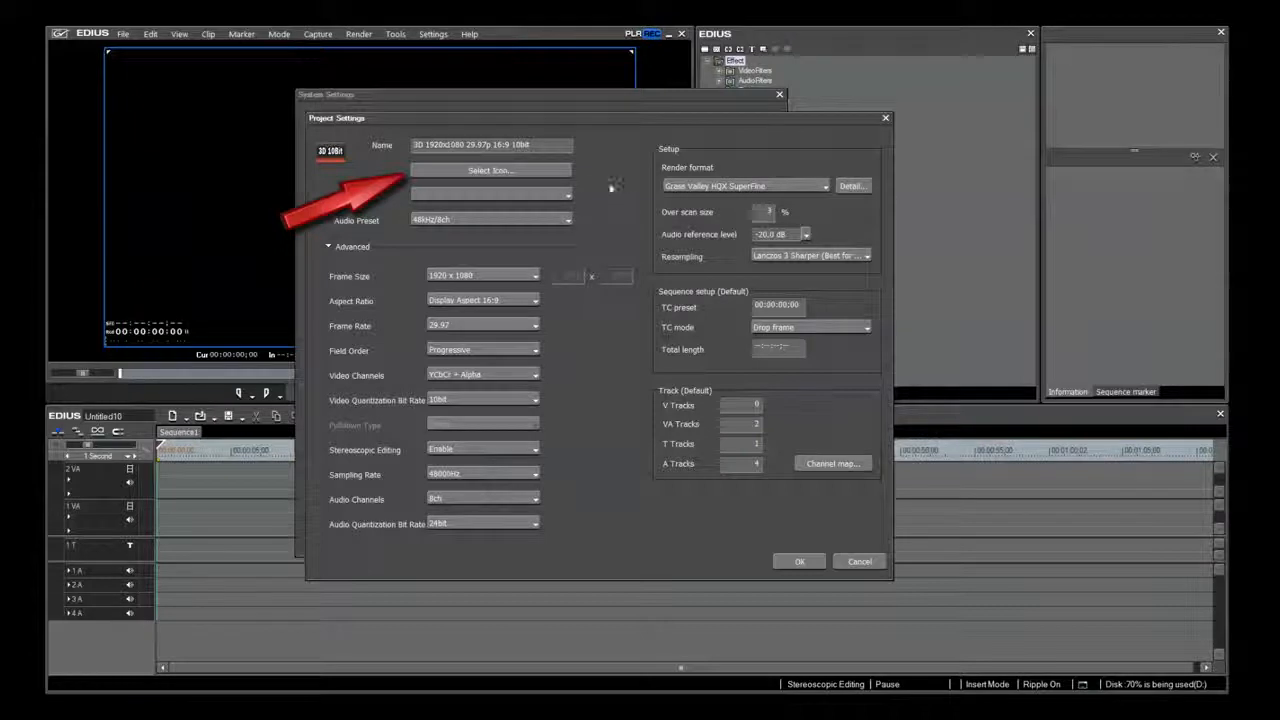
Step: Assign the 3D-1080 icon to the project preset from the icon chooser
left_click(488, 170)
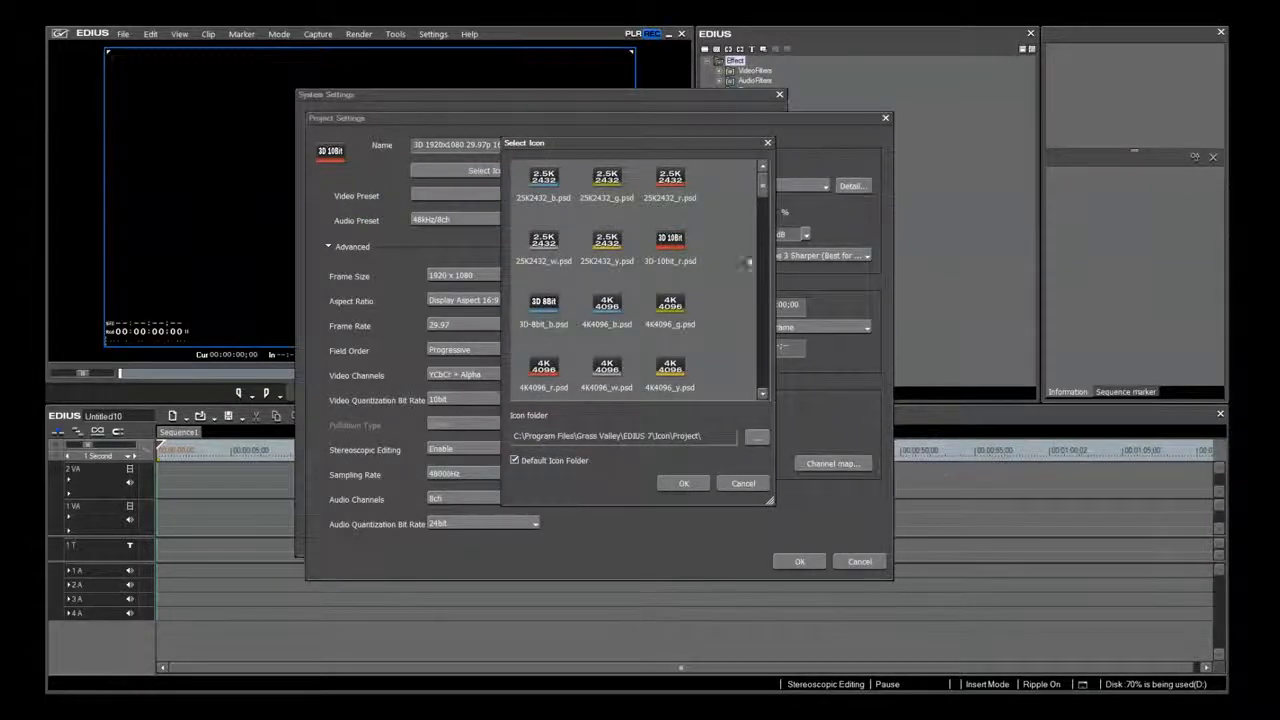
scroll("down", 3)
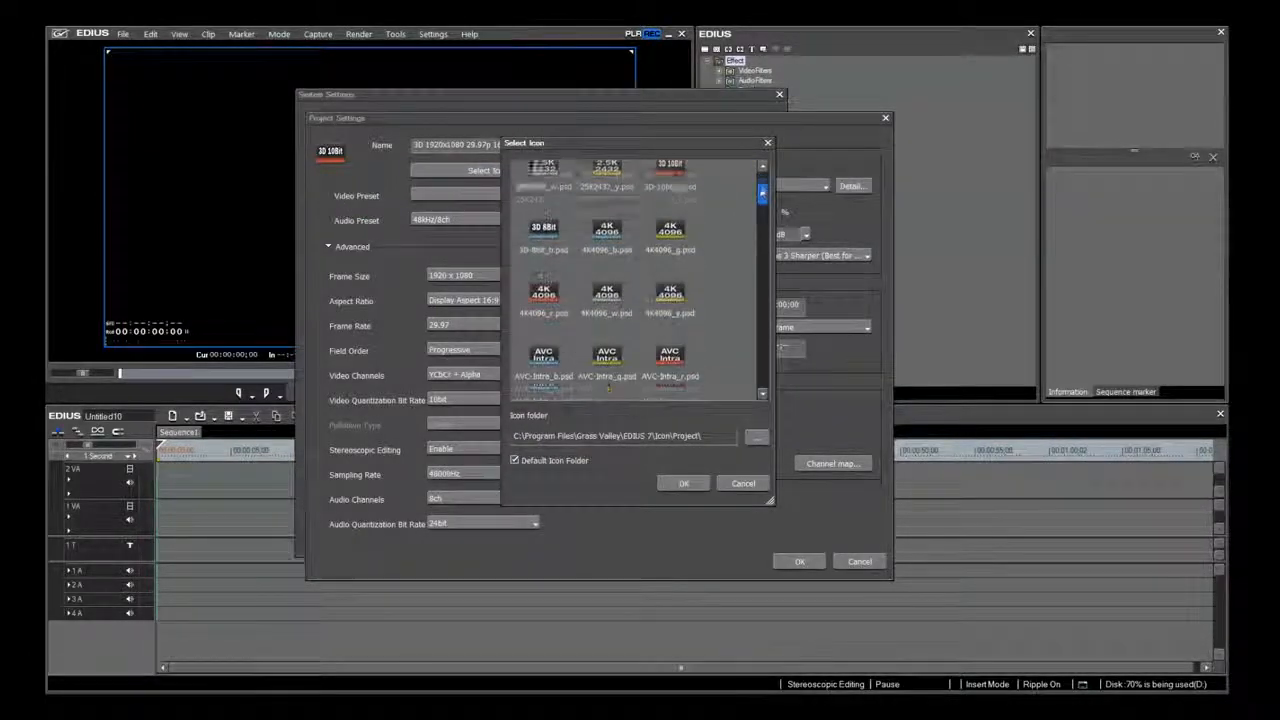
scroll("down", 3)
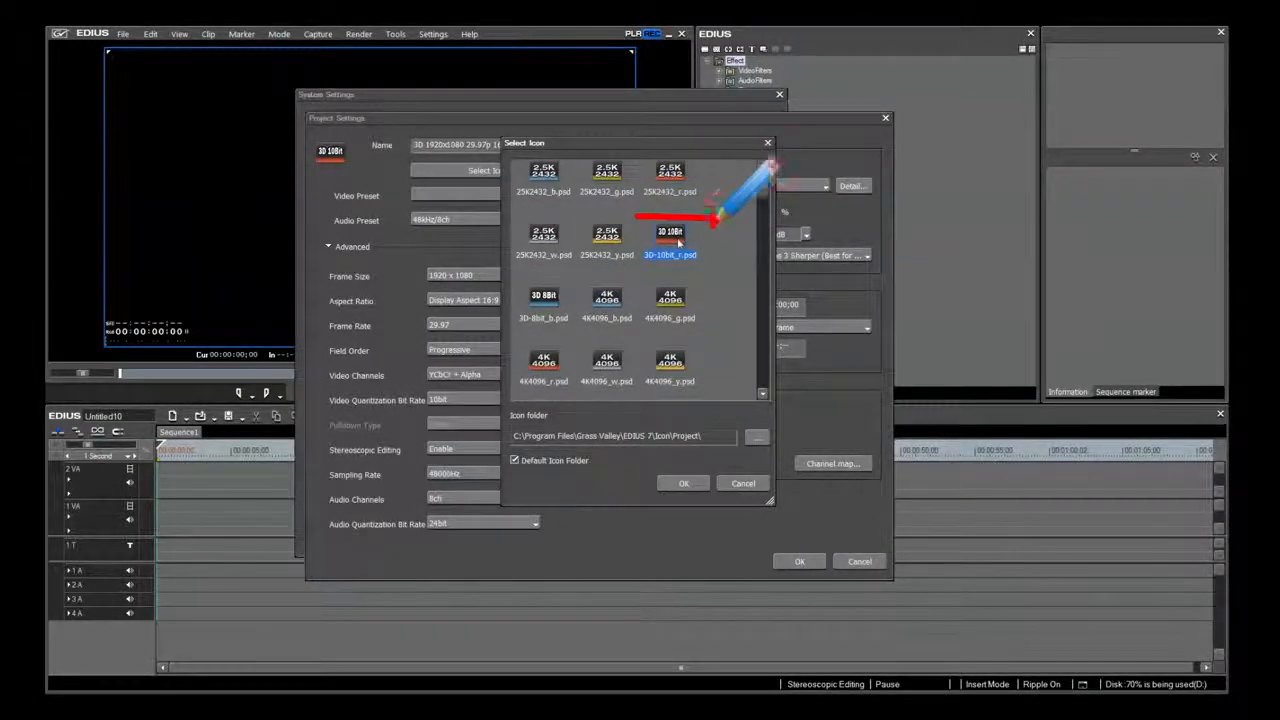
left_click(668, 238)
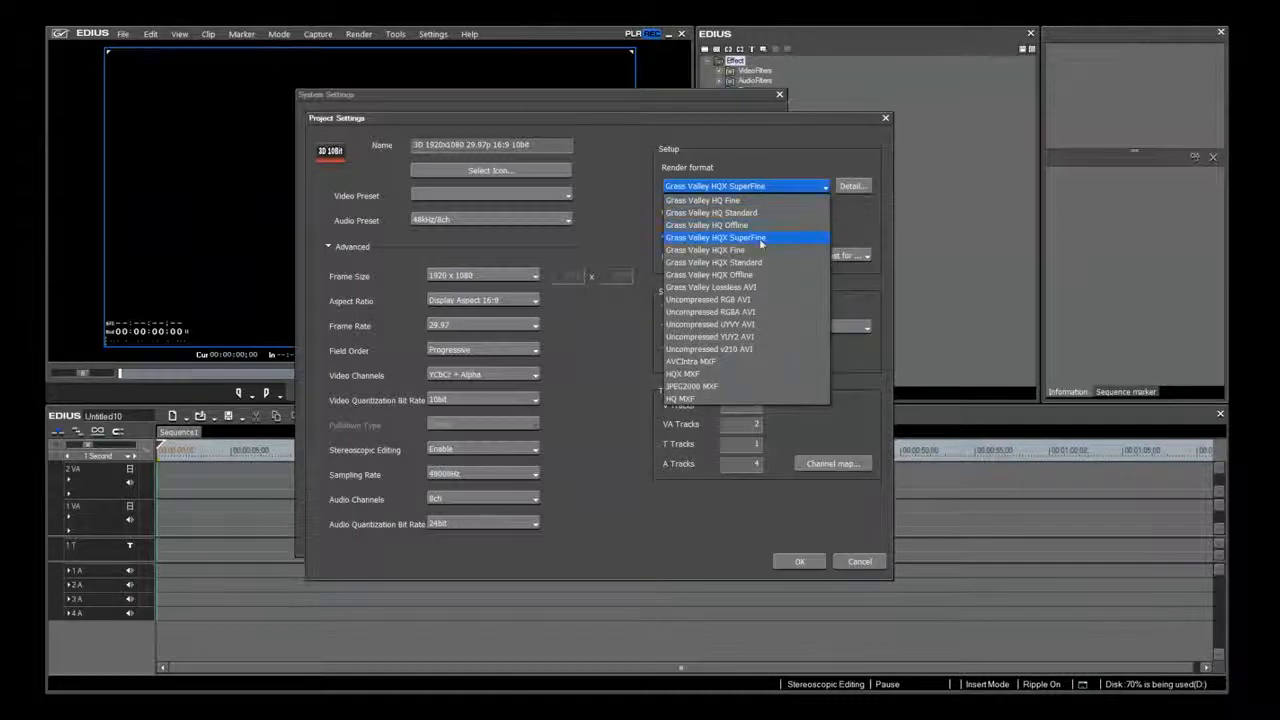
mouse_move(702, 200)
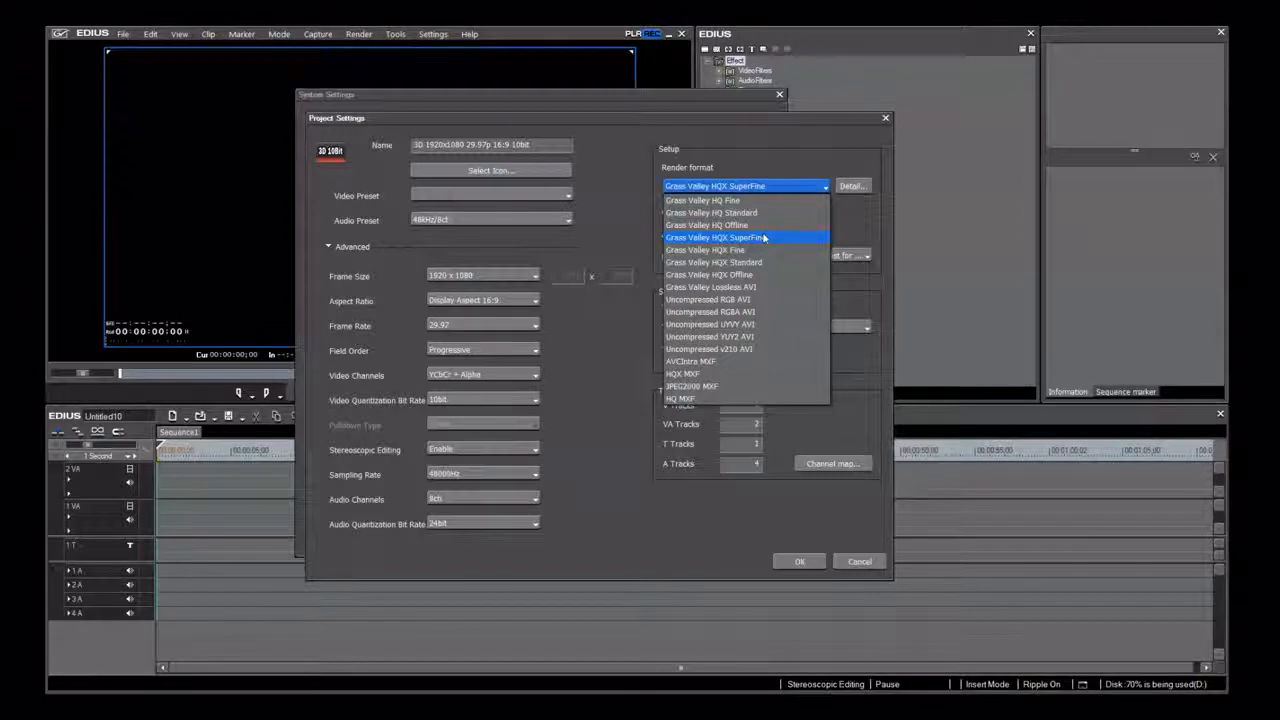
mouse_move(730, 204)
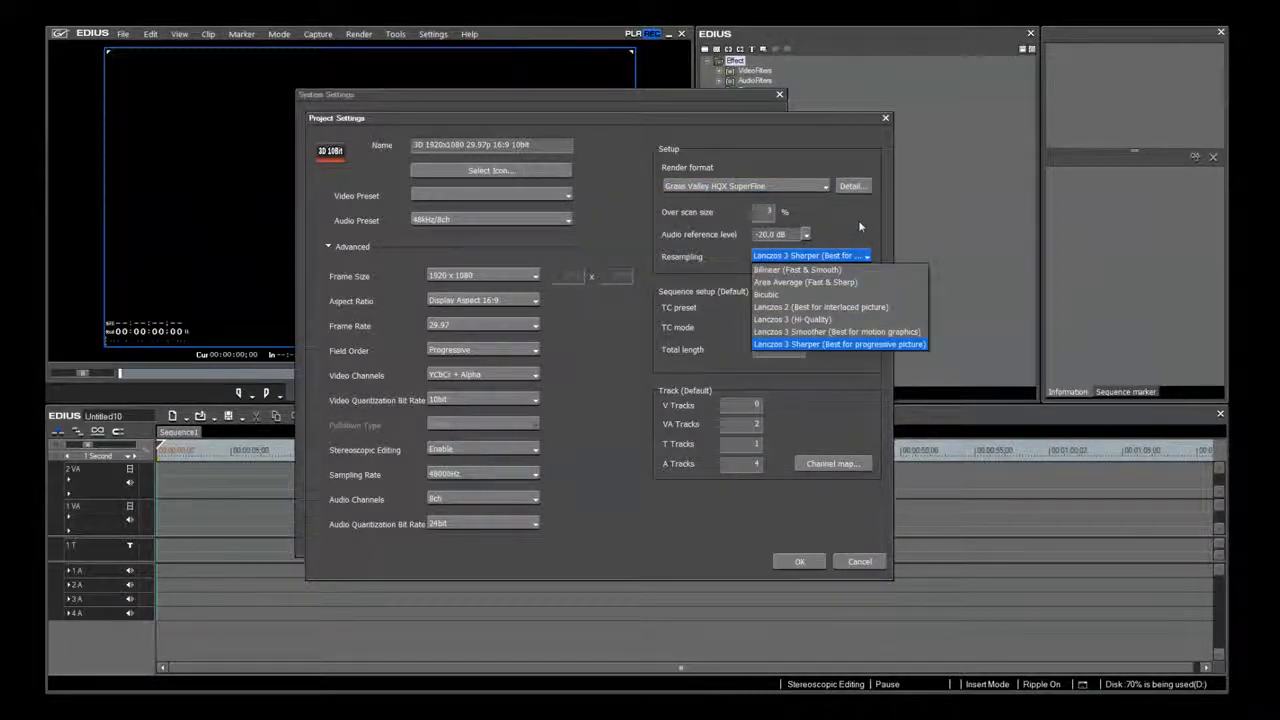
mouse_move(852, 332)
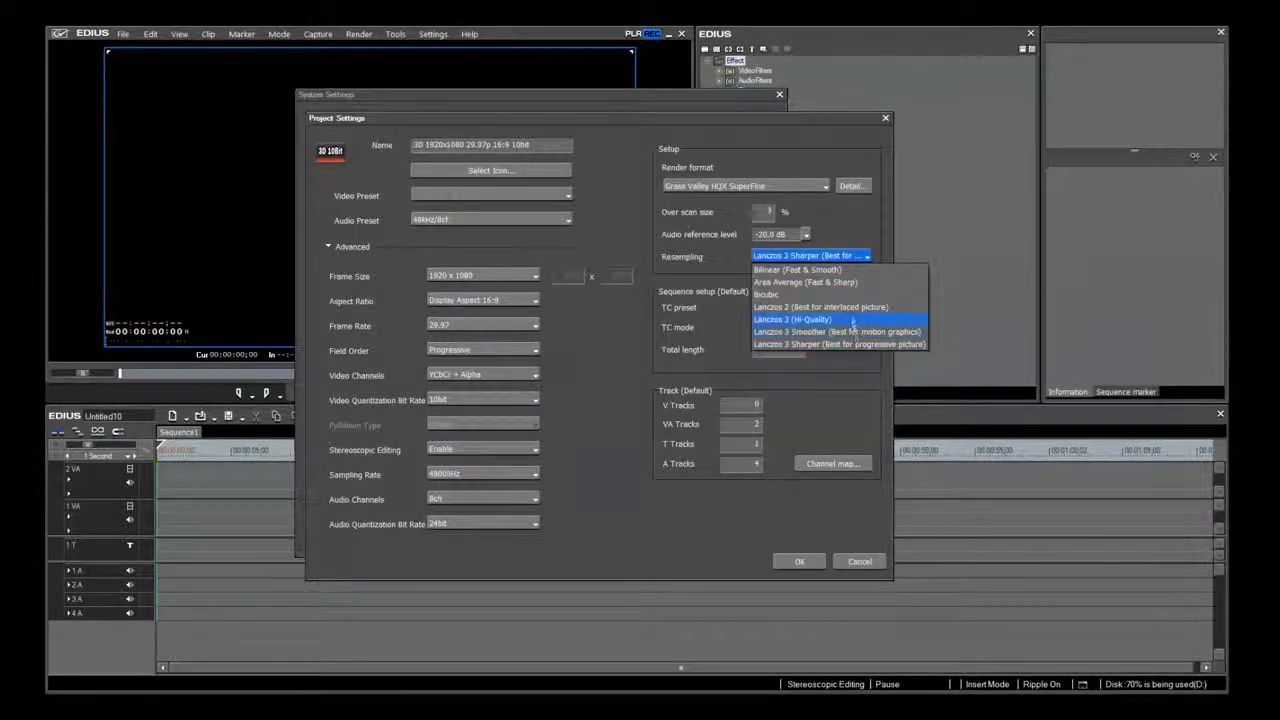
mouse_move(856, 308)
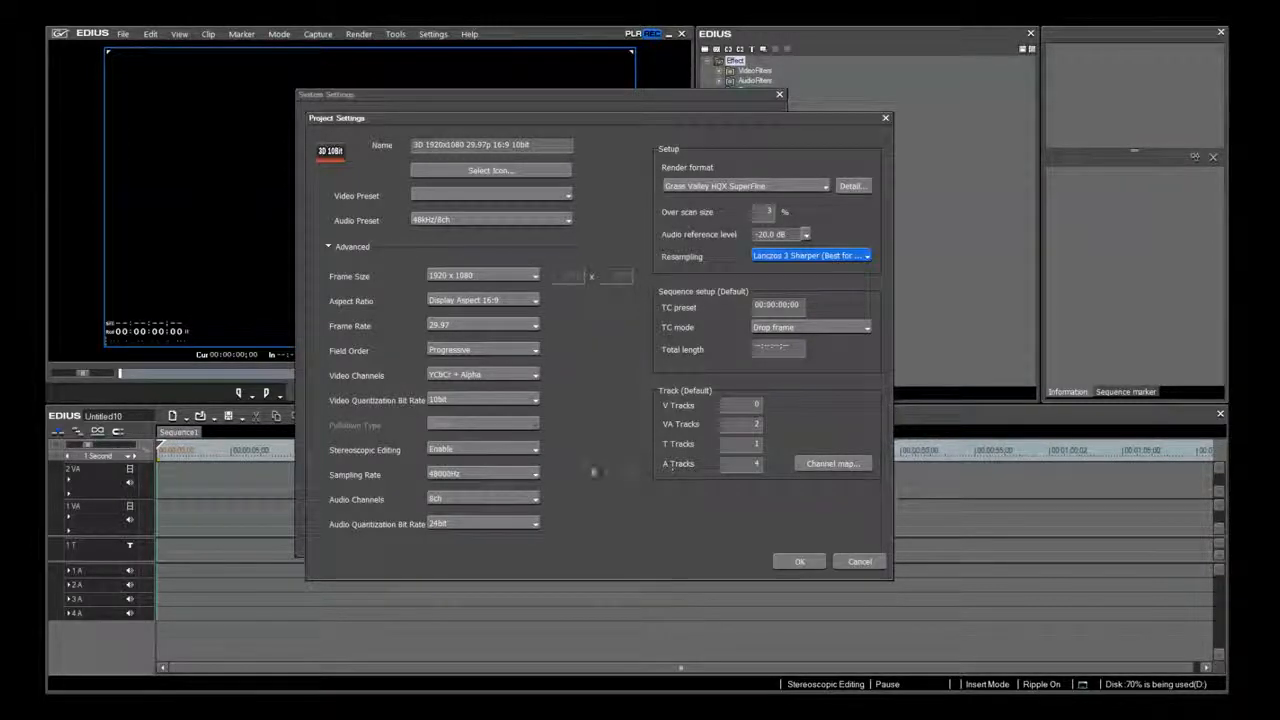
Step: Confirm HQX SuperFine rendering with Lanczos 3 Sharper resampling and return to the Settings menu
left_click(432, 32)
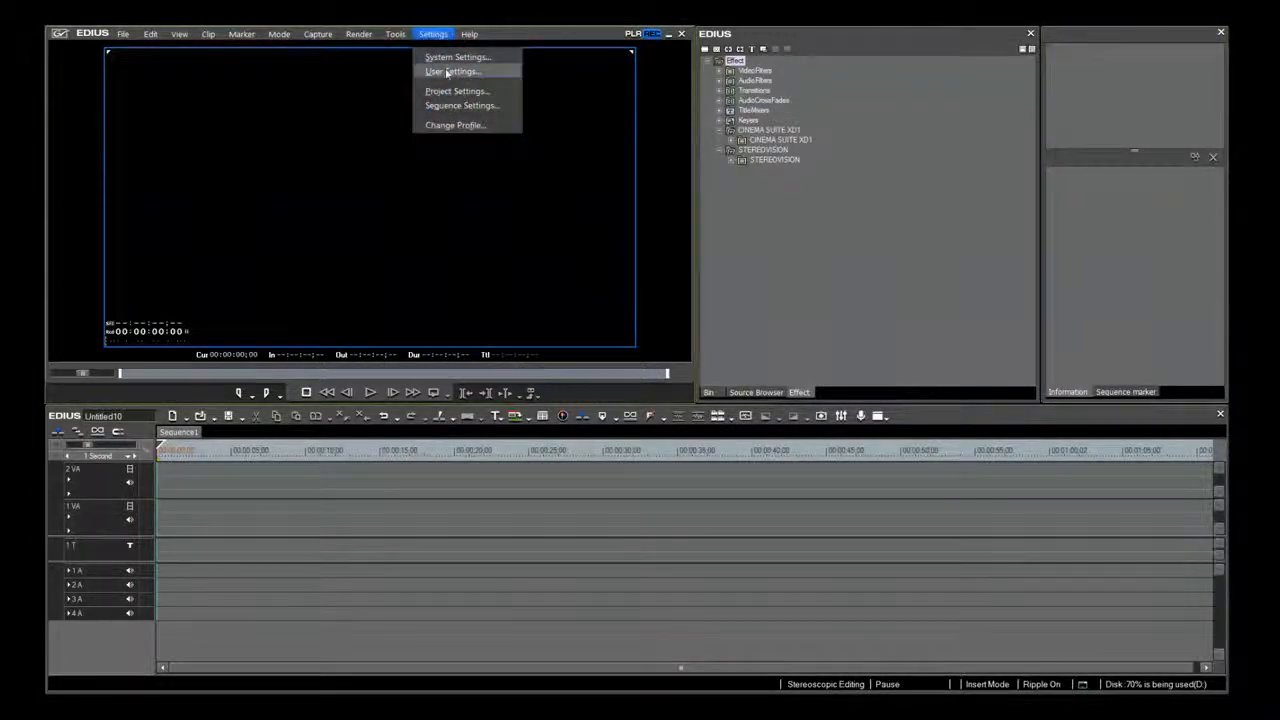
Step: In User Settings > Application > Other, make VistTitle the default titler
left_click(452, 72)
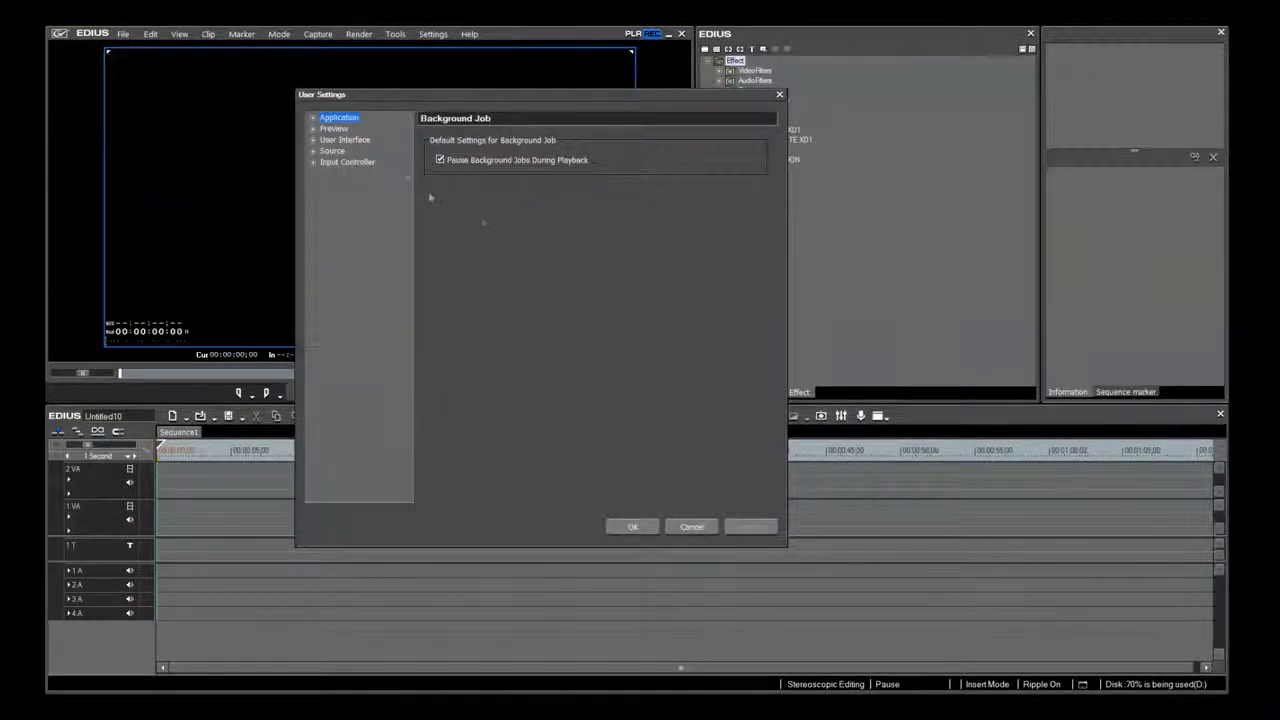
left_click(314, 116)
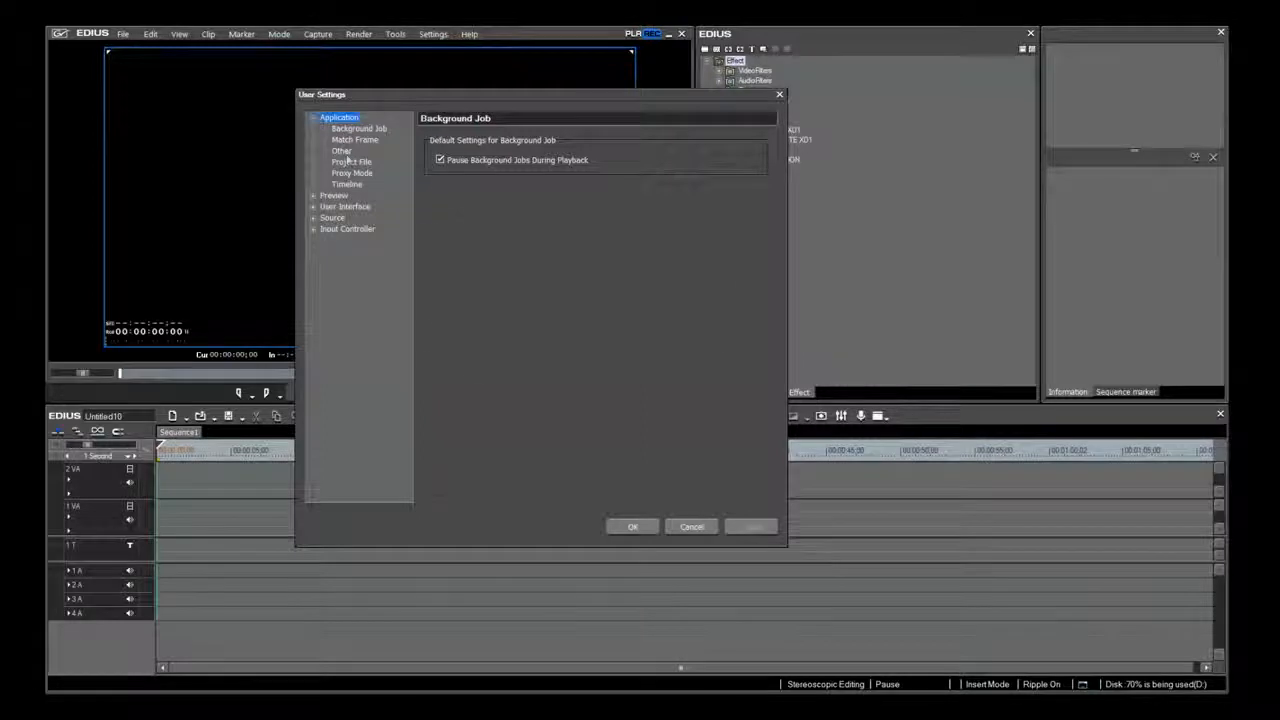
left_click(342, 150)
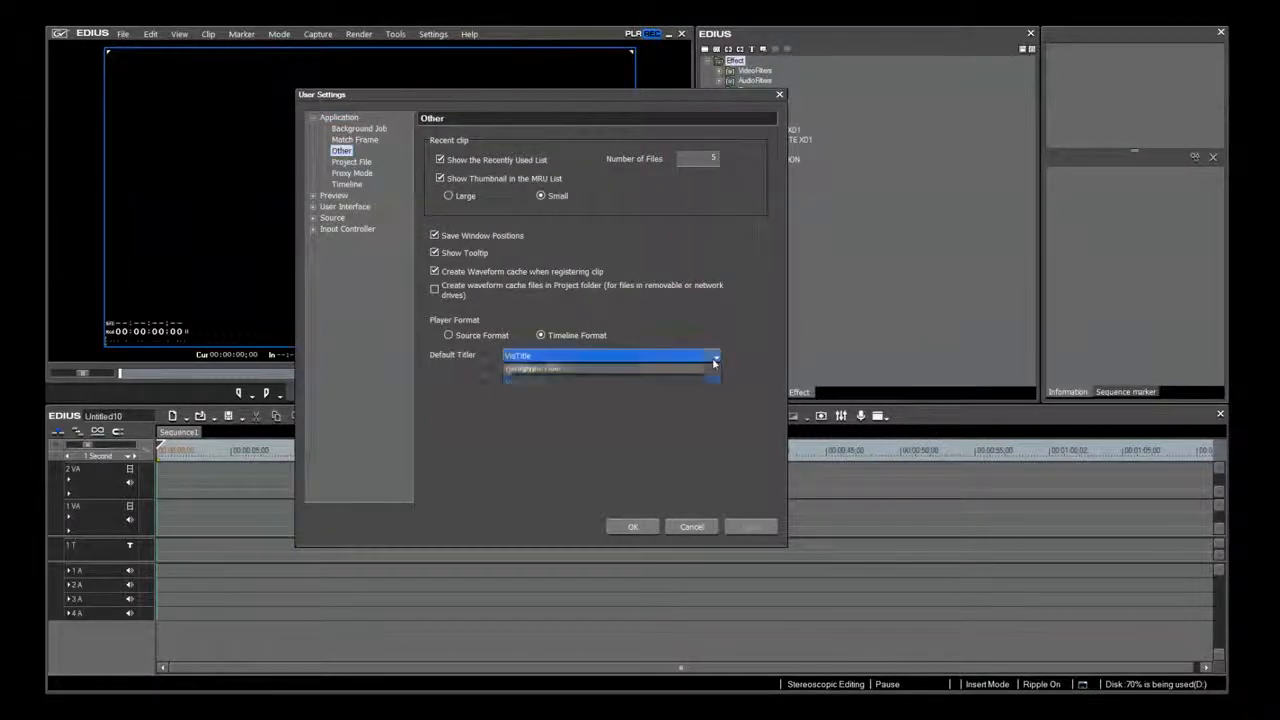
left_click(716, 356)
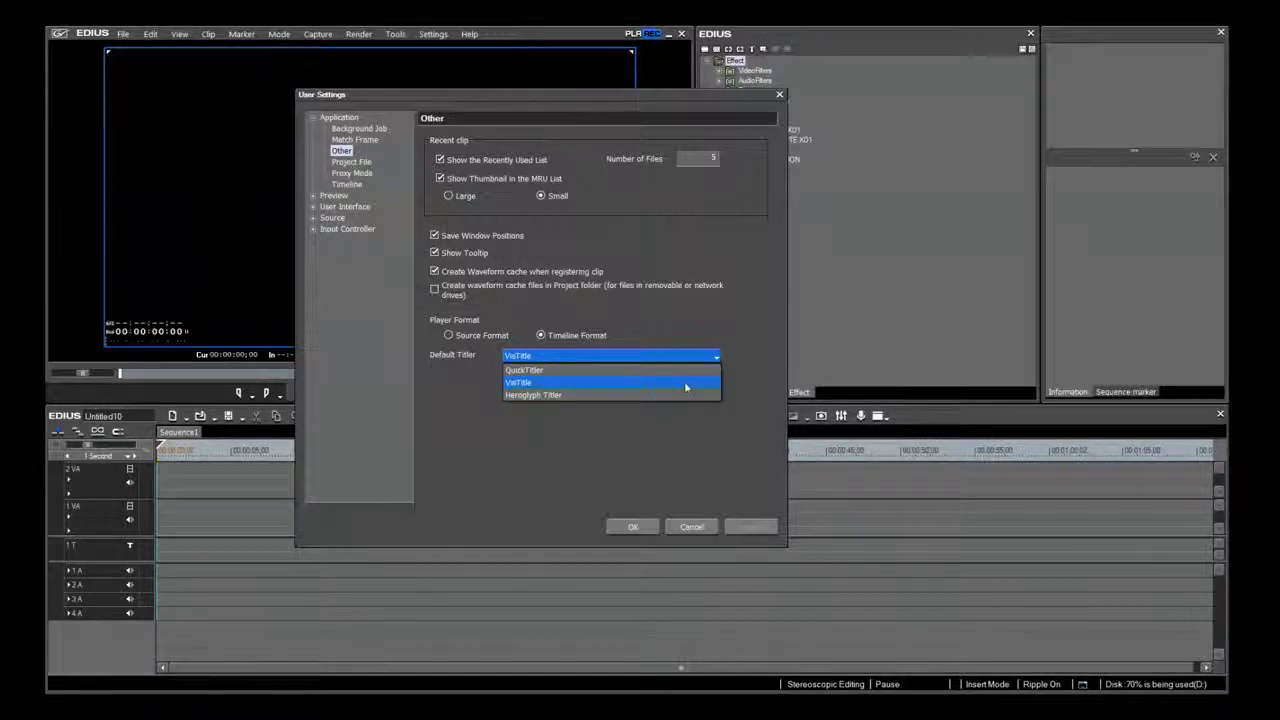
left_click(518, 382)
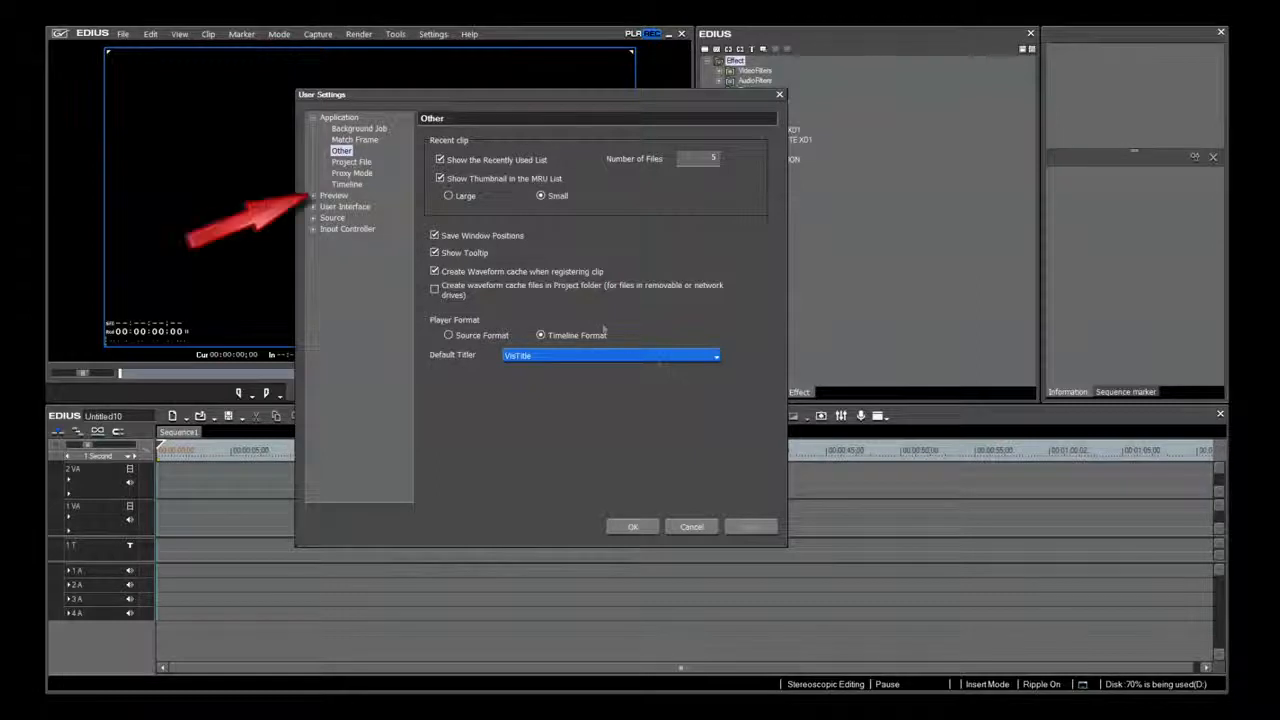
Step: Under Preview > On Screen Display, choose the display size, then expand User Interface
left_click(314, 196)
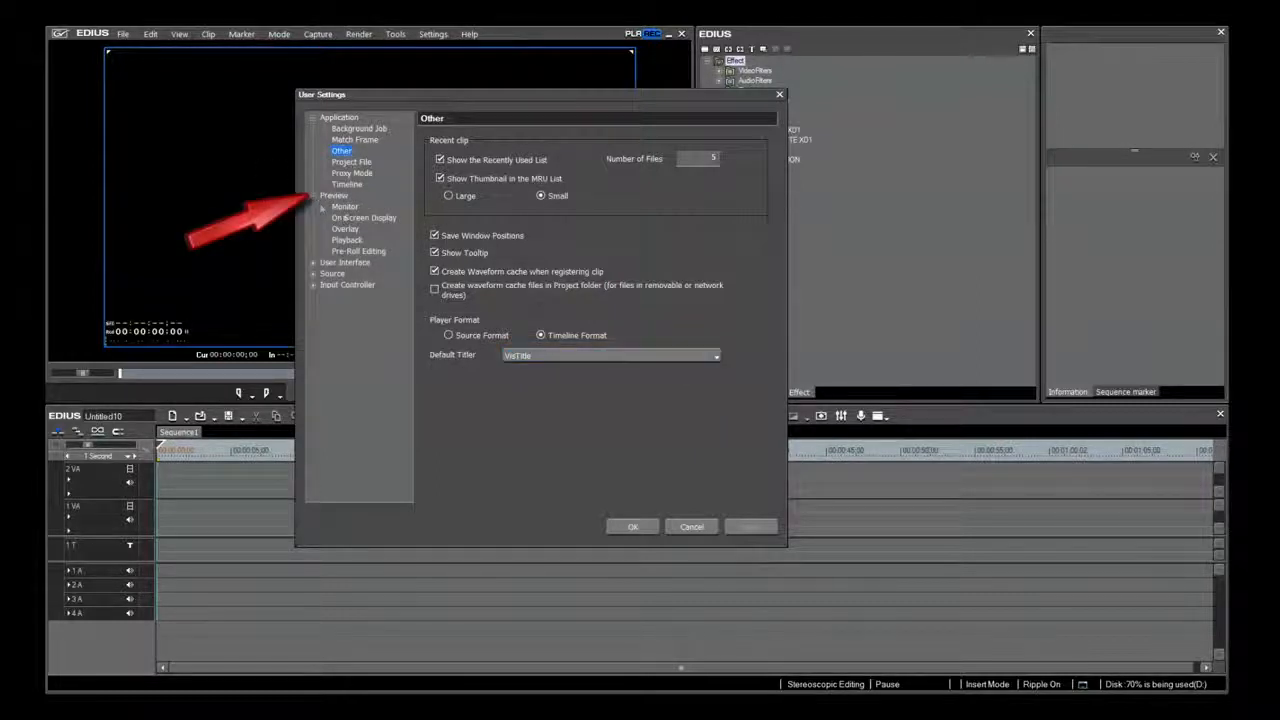
left_click(364, 216)
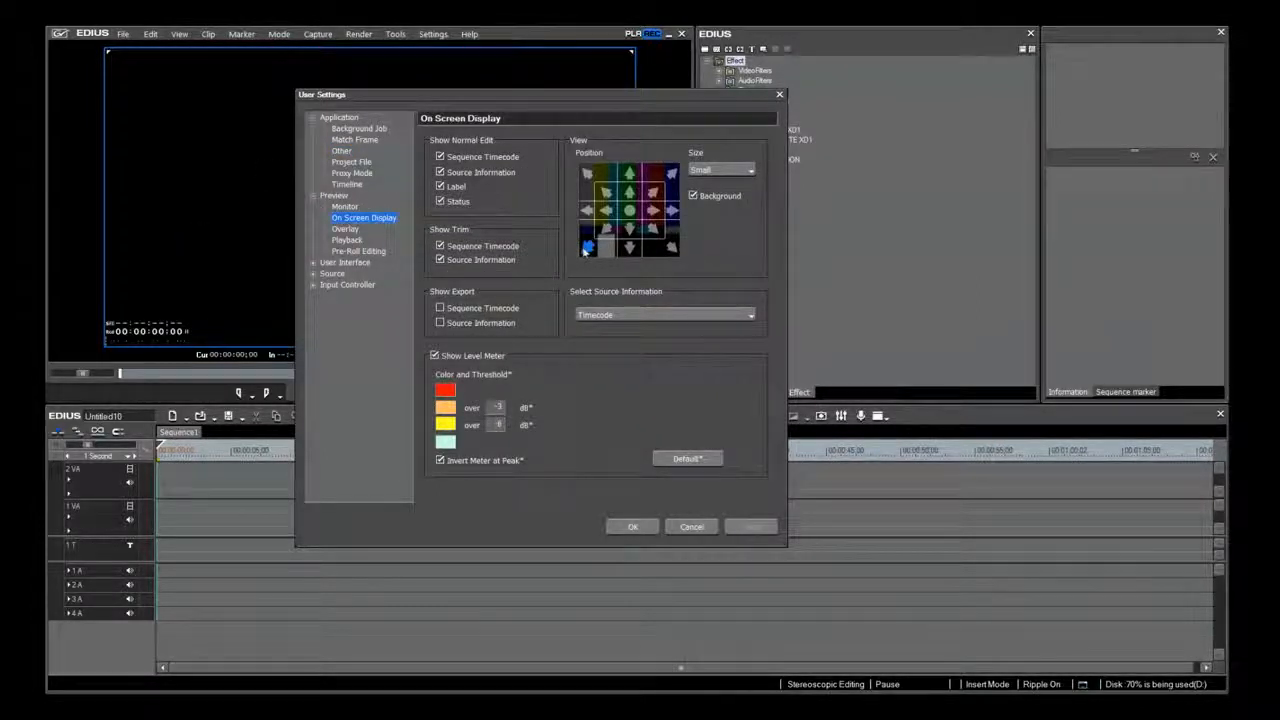
left_click(750, 168)
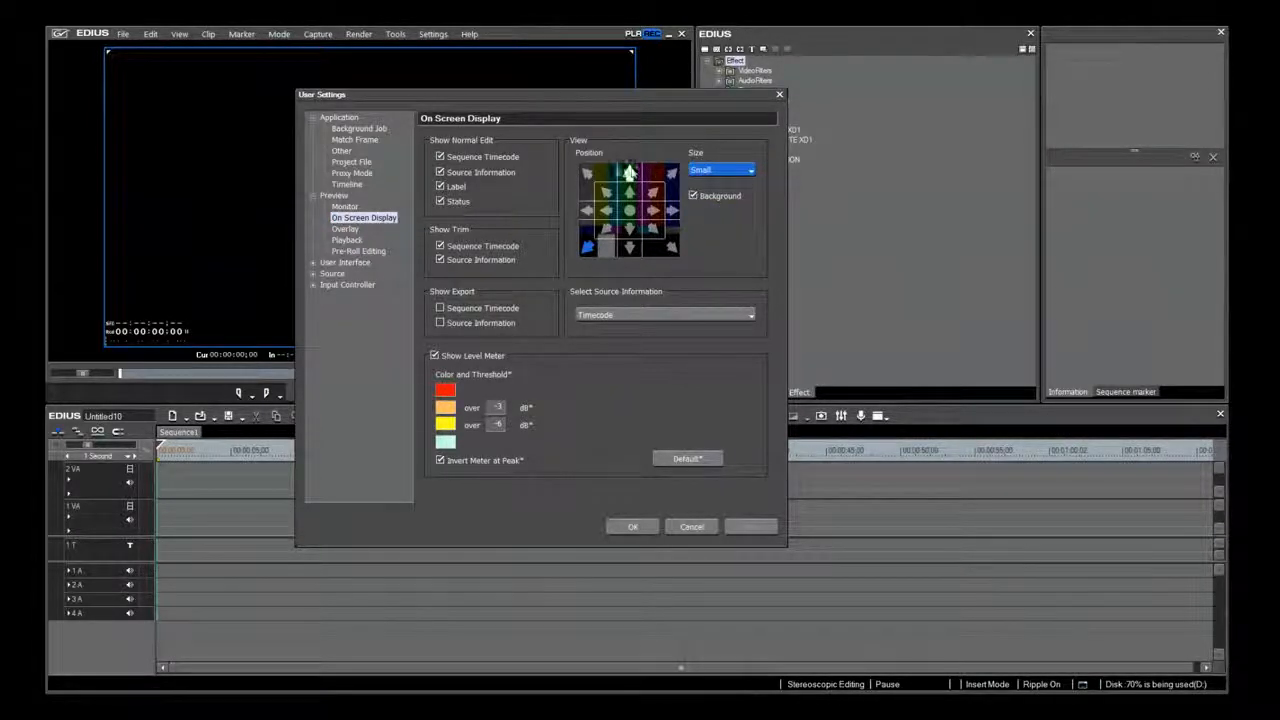
left_click(584, 248)
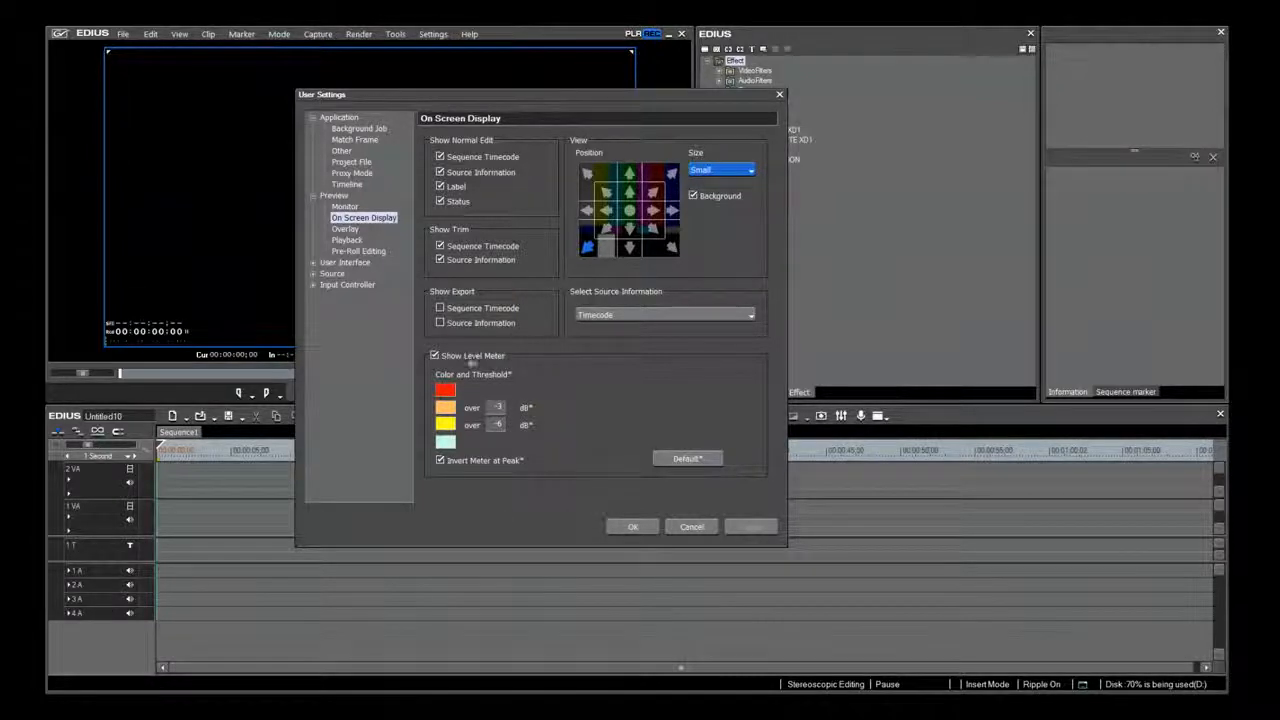
left_click(316, 262)
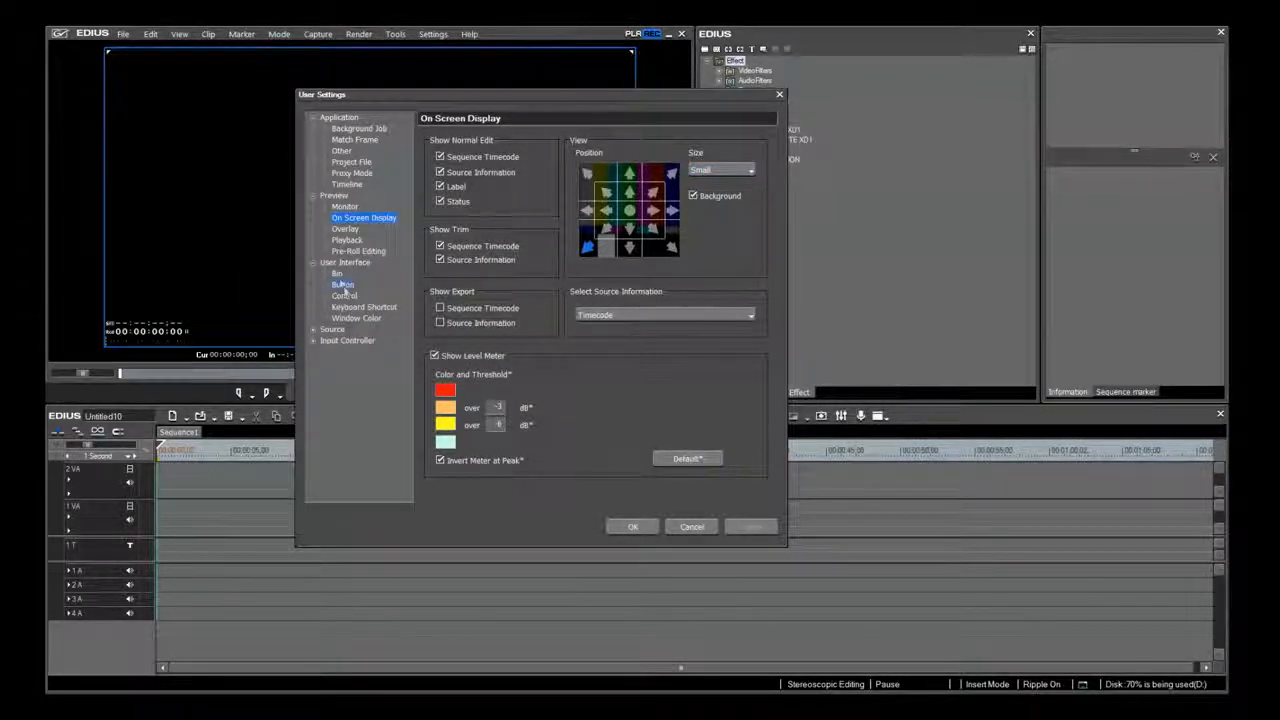
Step: Review the Current Buttons list on the Button page and apply the user settings with OK
left_click(342, 284)
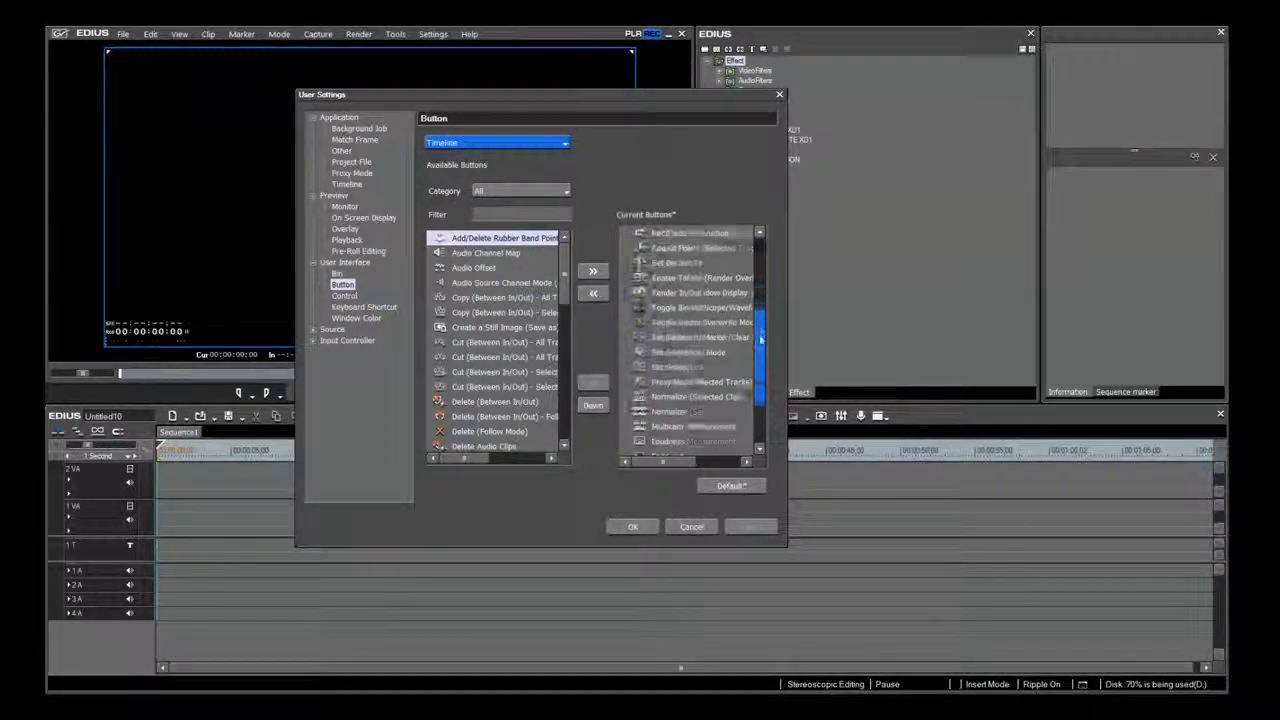
scroll("down", 3)
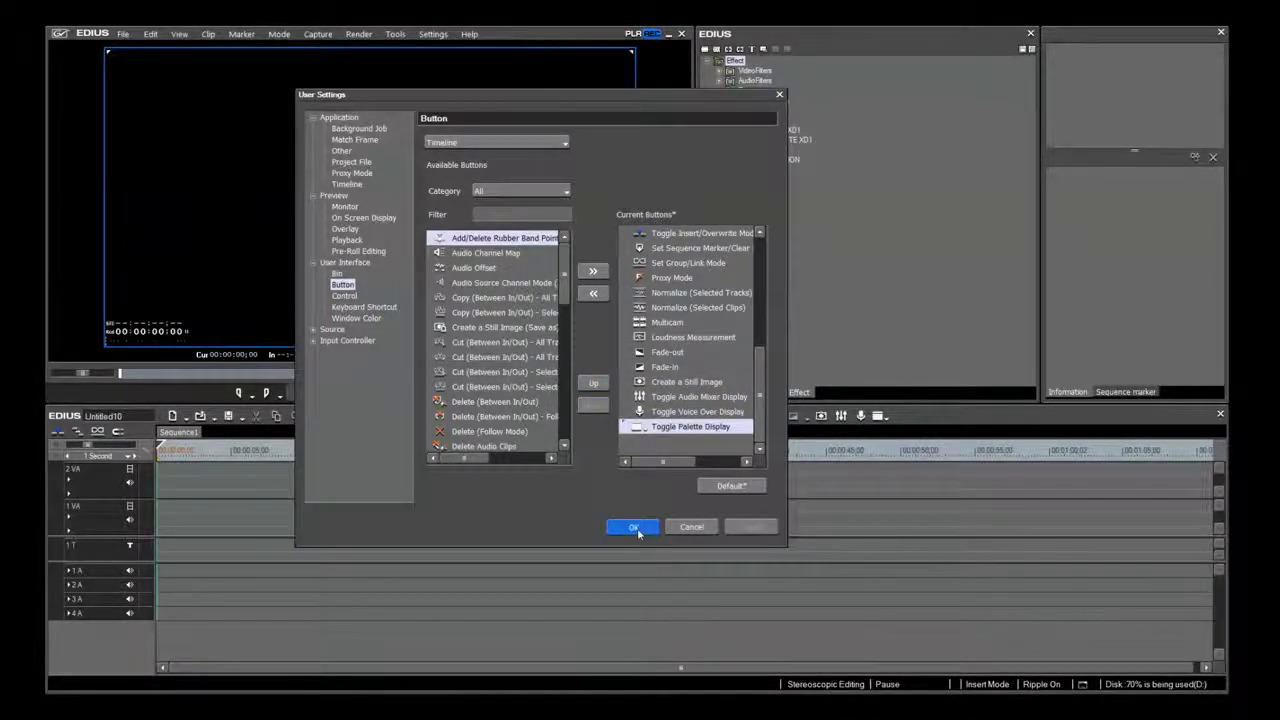
left_click(632, 528)
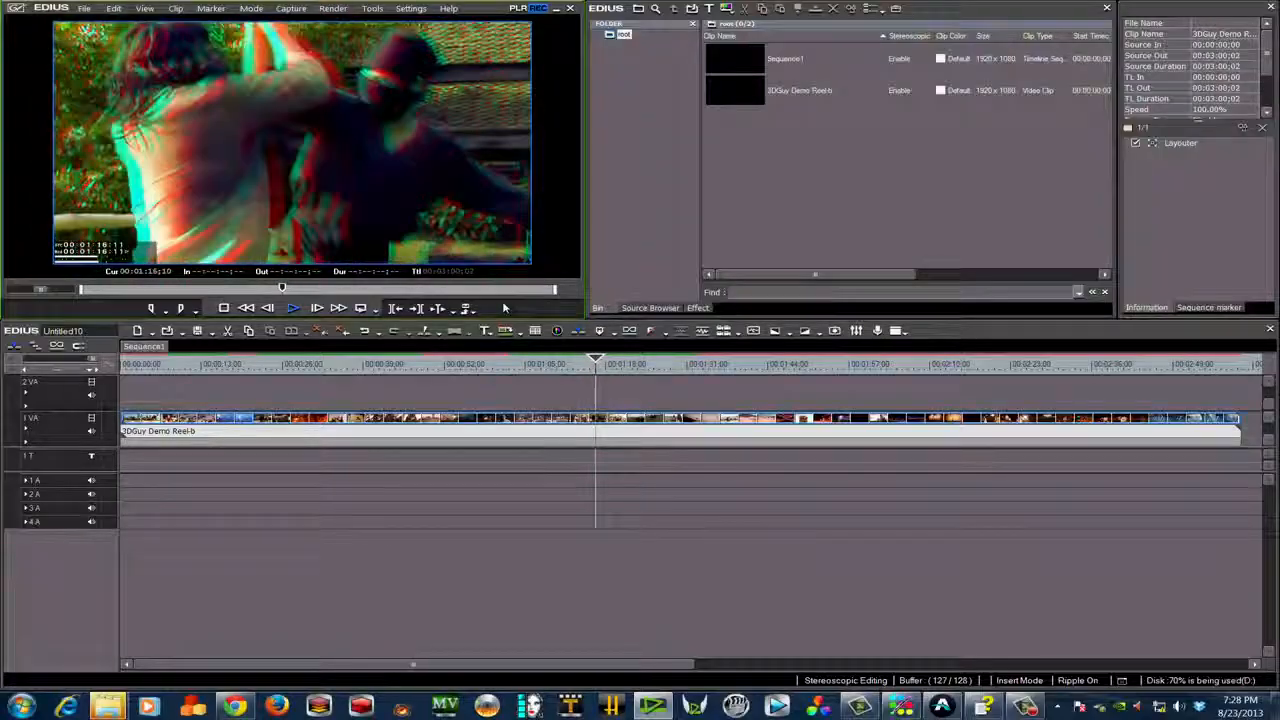